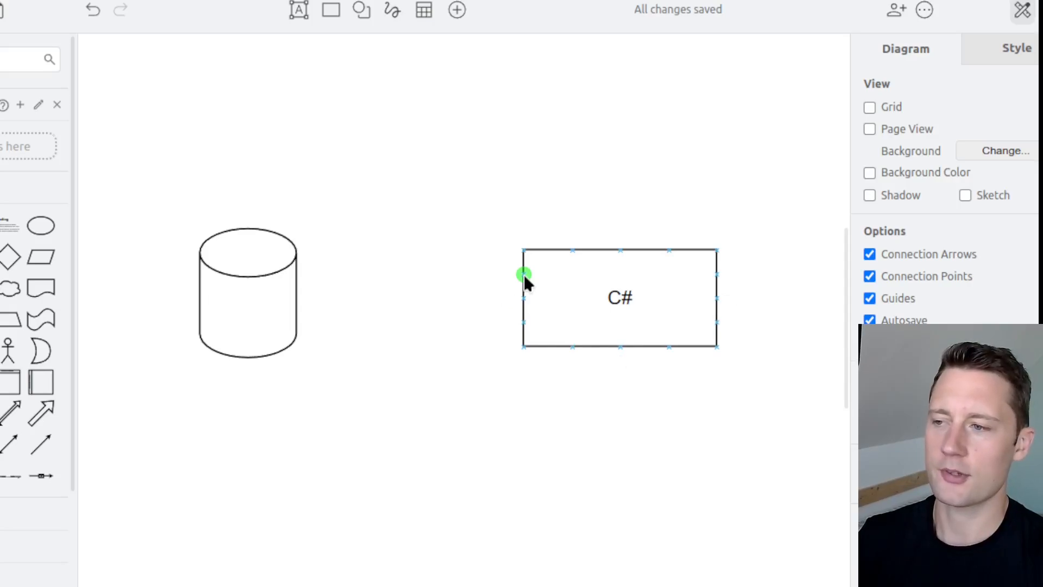
Draw an arrow from the C# box to the database cylinder, labelled Database.EnsureCreated().
left_click_drag(522, 272, 336, 273)
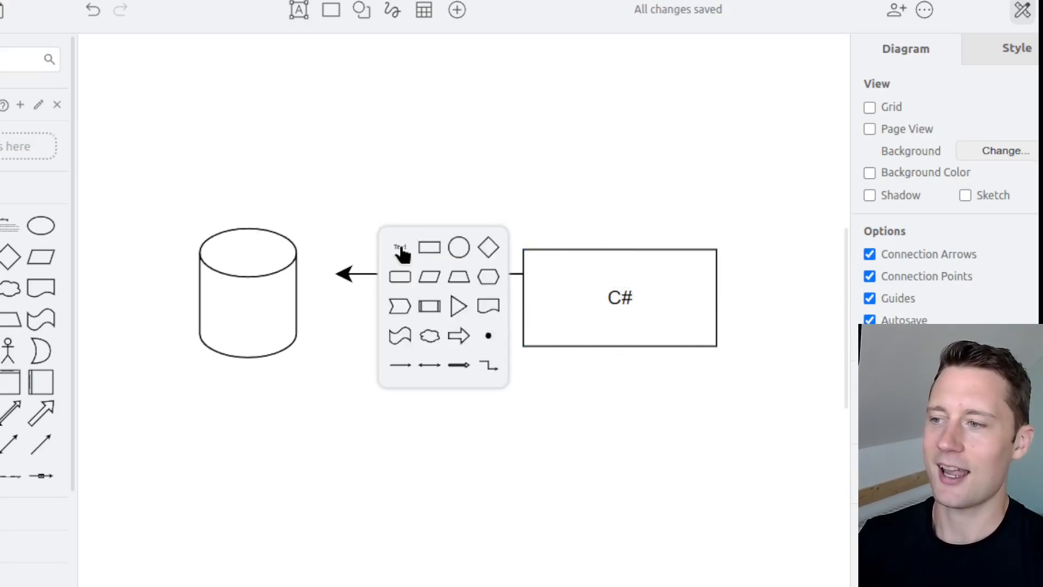
left_click(399, 248)
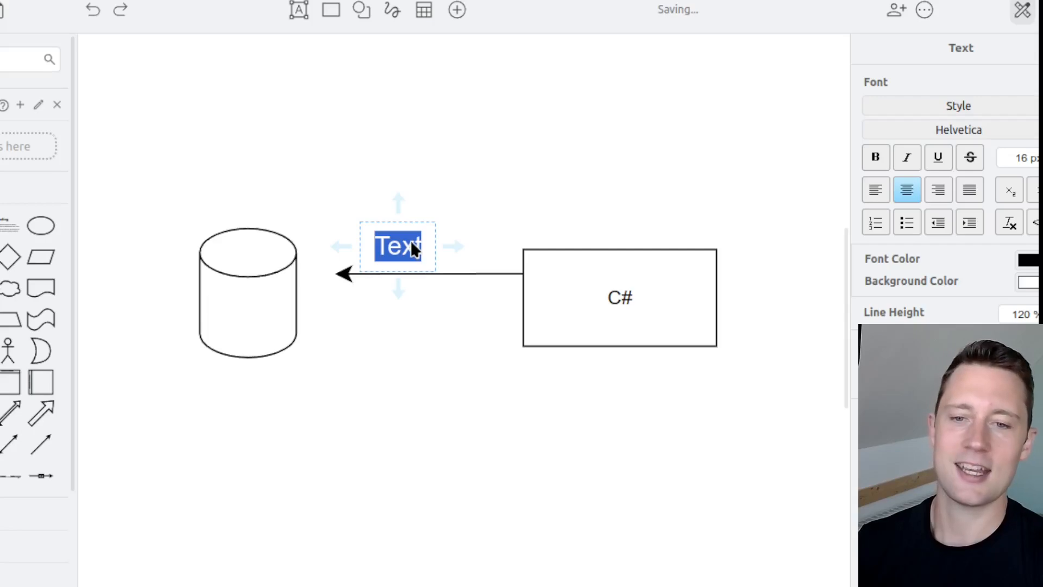
mouse_move(498, 286)
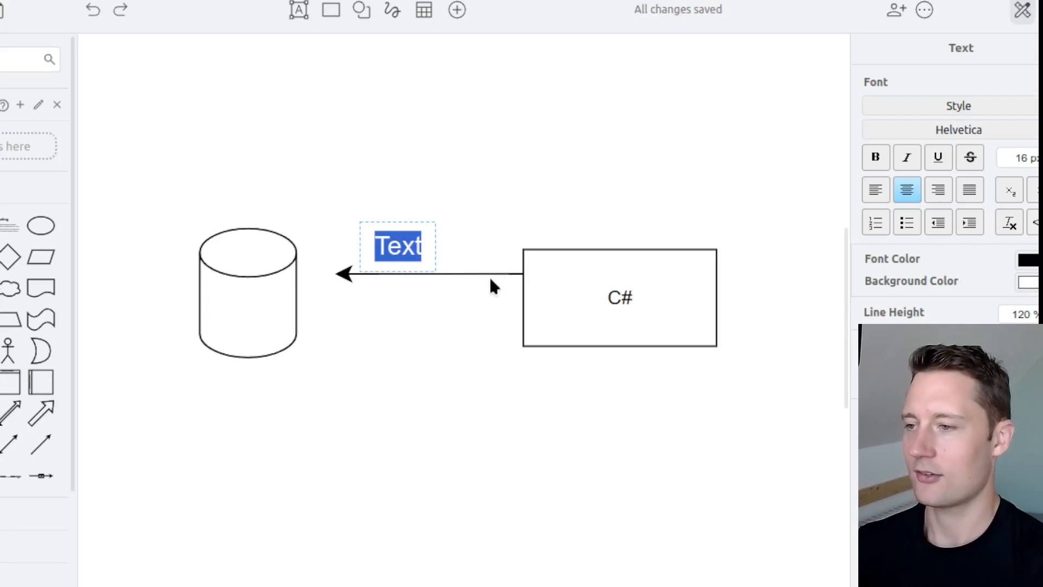
type("Database.EnsureC")
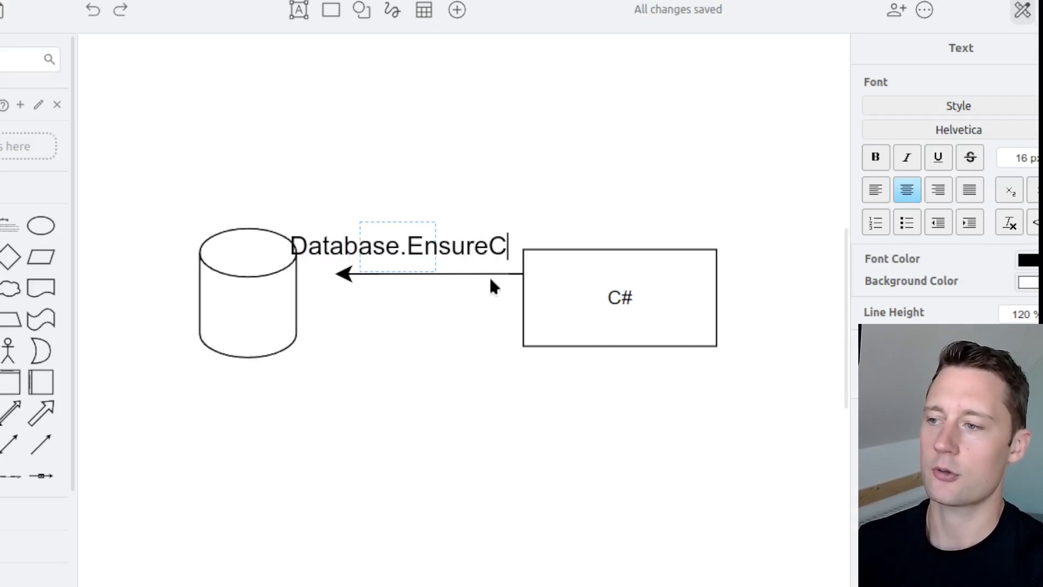
type("reated()")
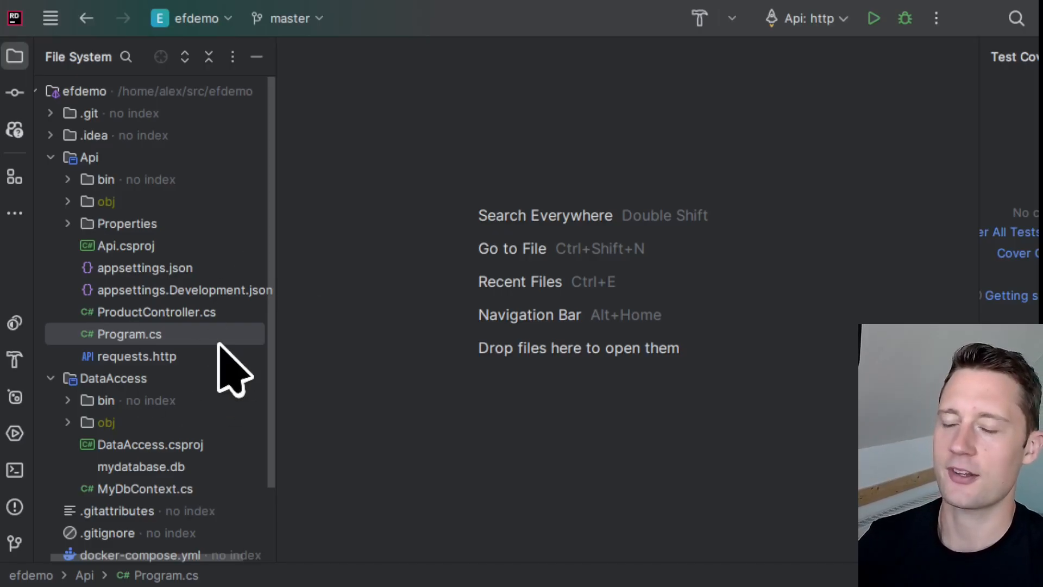
In Program.cs, replace the Database.EnsureCreated() call with a db variable holding the scoped service.
left_click(128, 334)
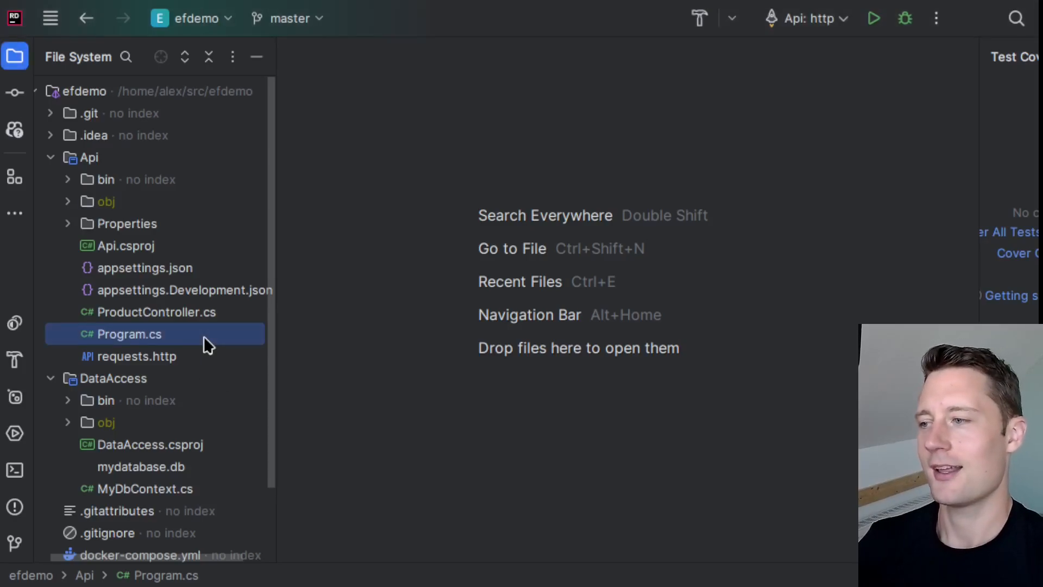
double_click(129, 334)
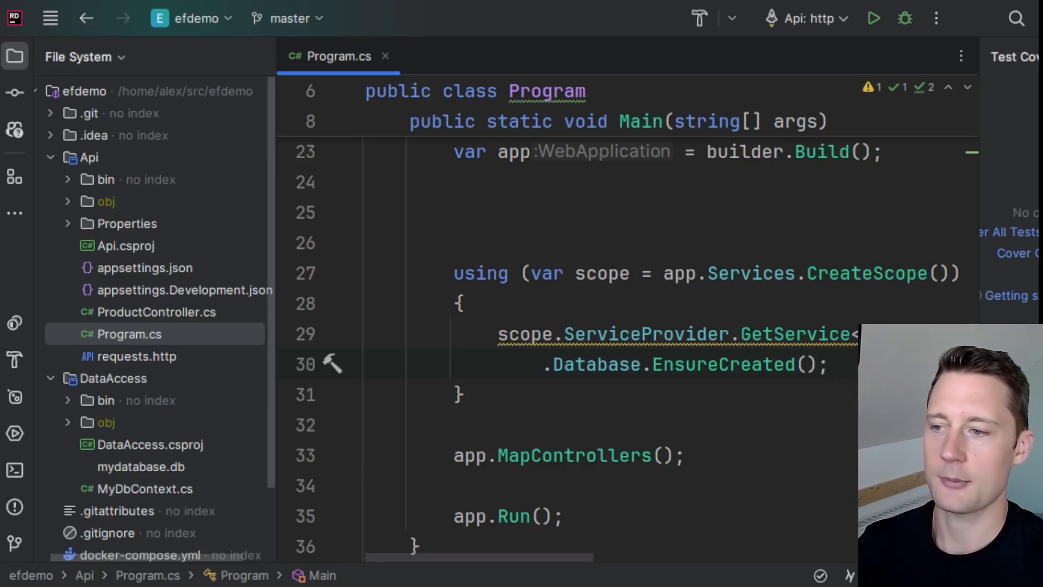
left_click_drag(549, 365, 827, 365)
type("var db =")
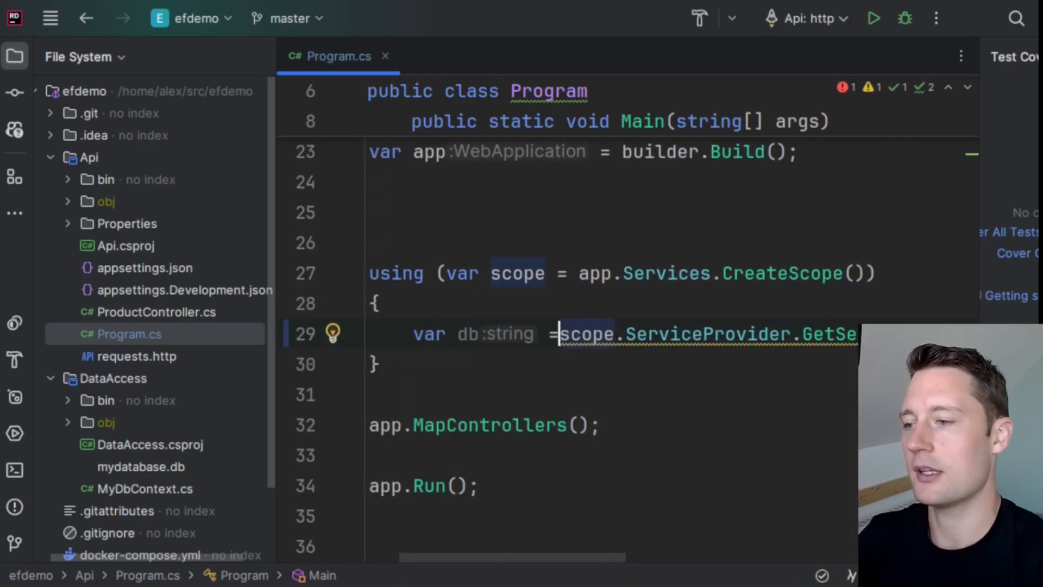
type("c")
type("dotn")
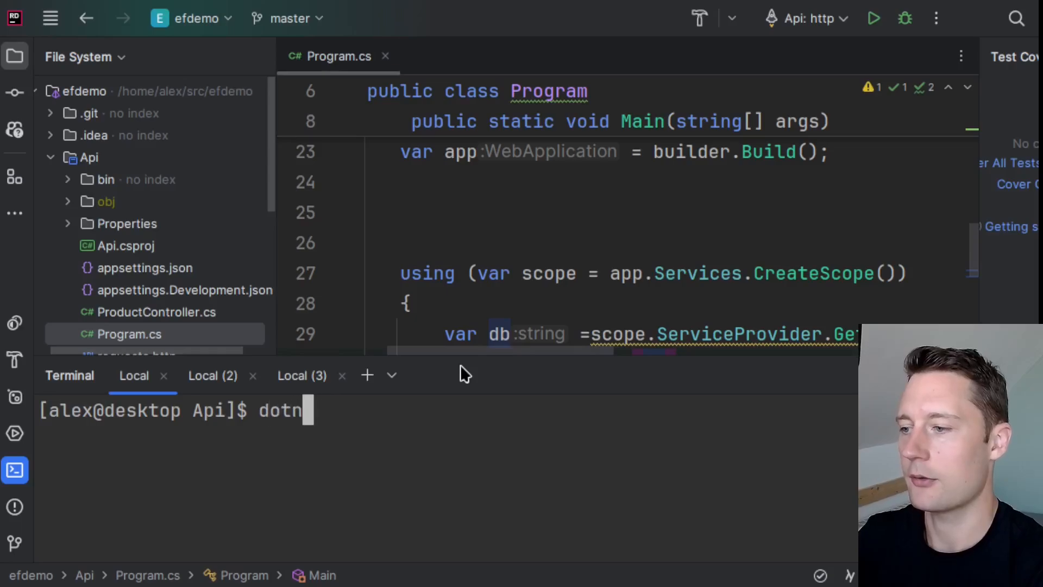
Run the app with dotnet run and select the printed CREATE TABLE "Products" script.
key("Enter")
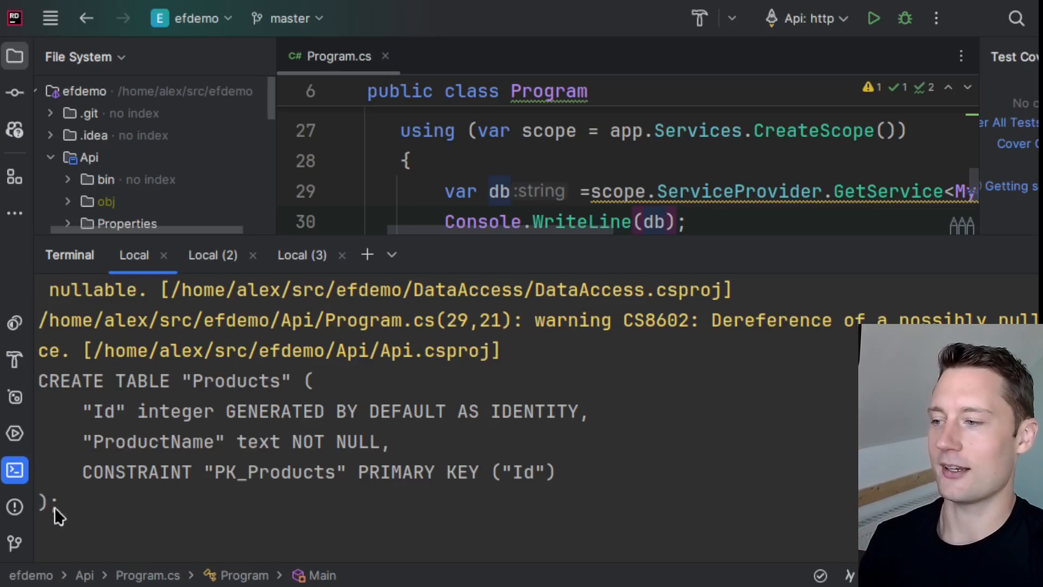
left_click_drag(50, 380, 58, 504)
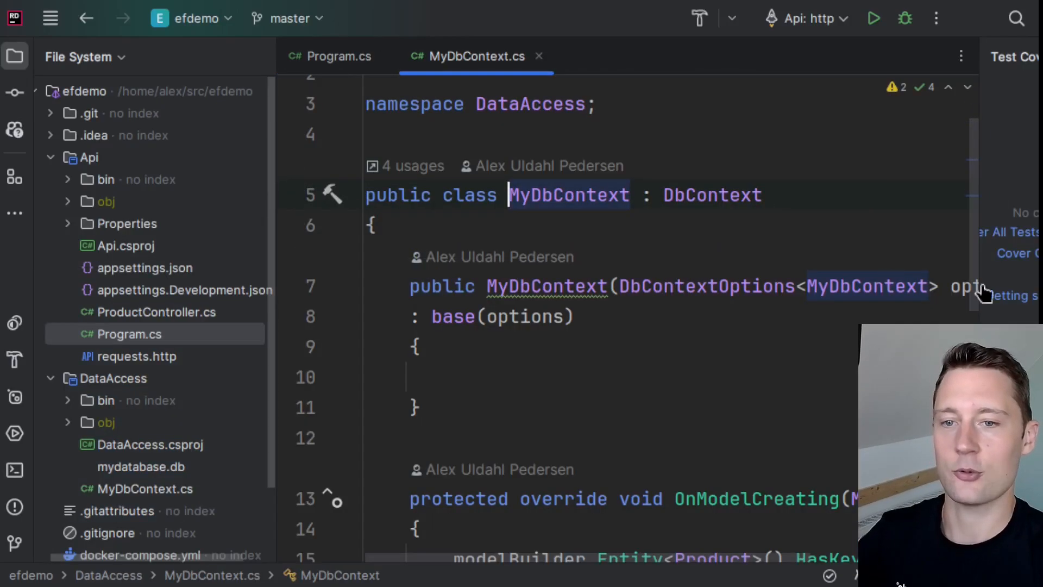
Scroll through MyDbContext.cs to view OnModelCreating and the Products DbSet.
scroll("down", 3)
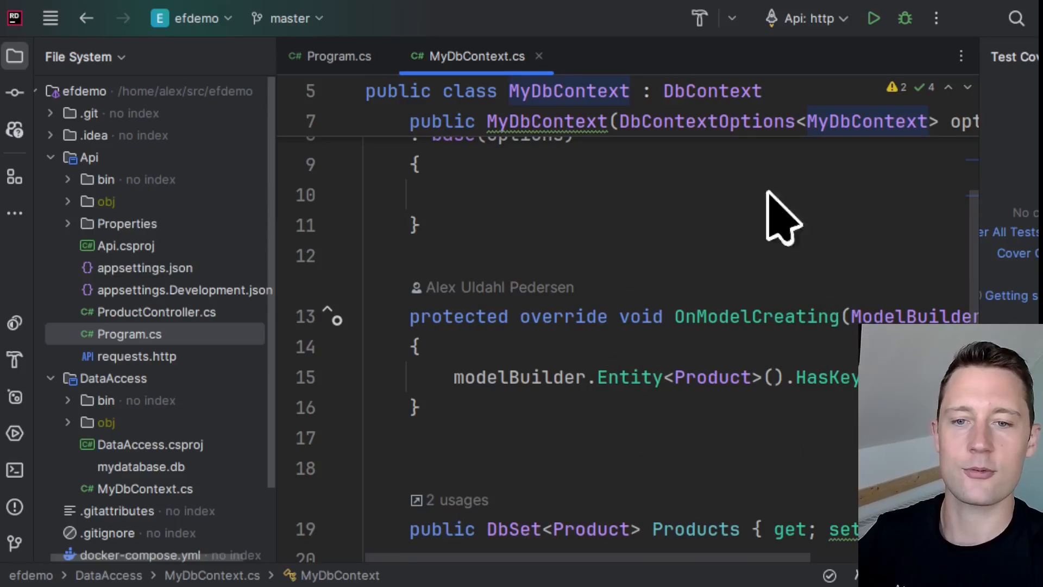
mouse_move(738, 240)
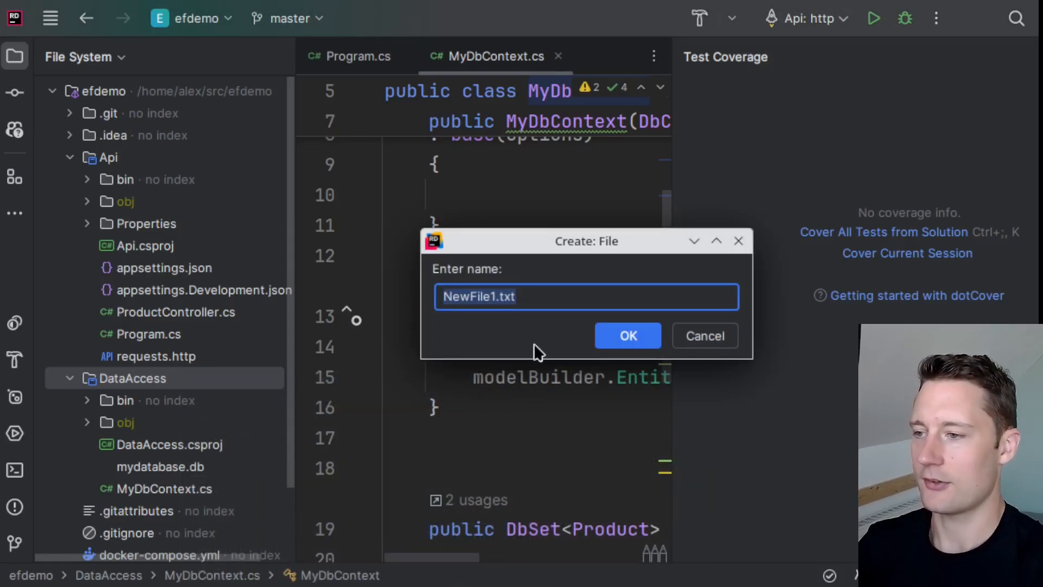
Create generateDb.sql in DataAccess, add it to Git, and paste the DROP TABLE and patients SQL.
type("generateD")
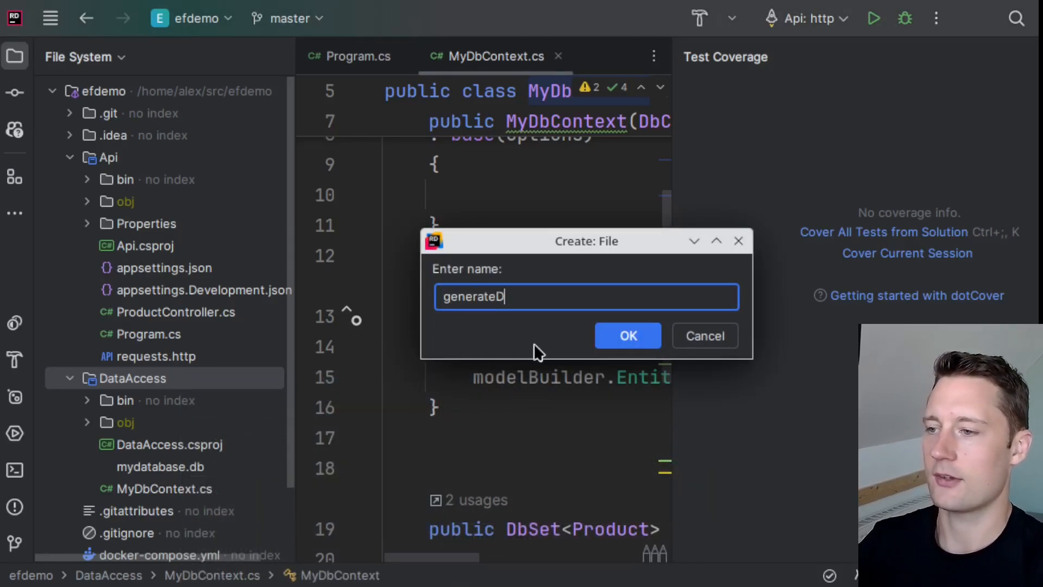
left_click(625, 335)
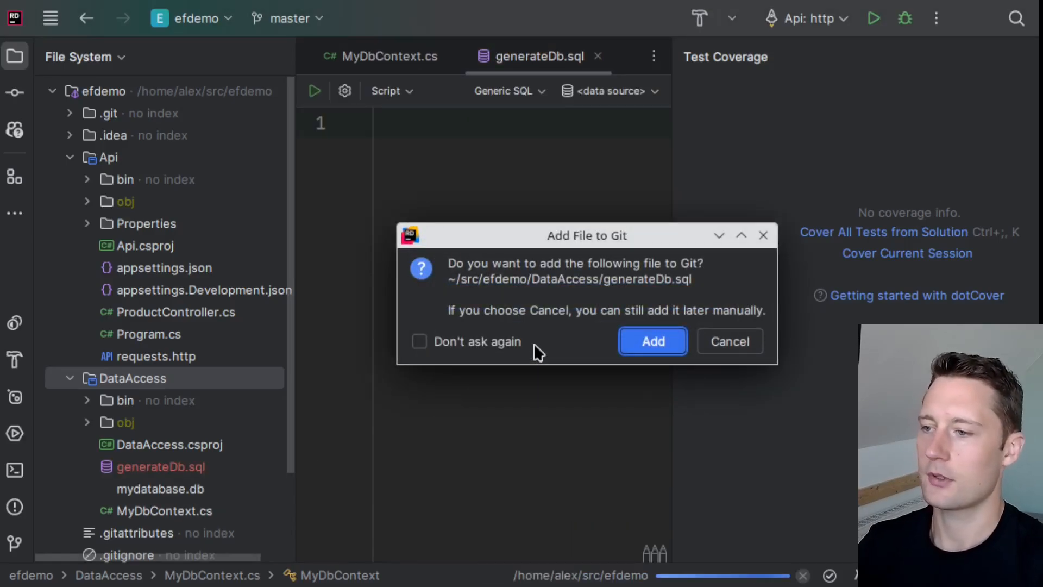
left_click(652, 341)
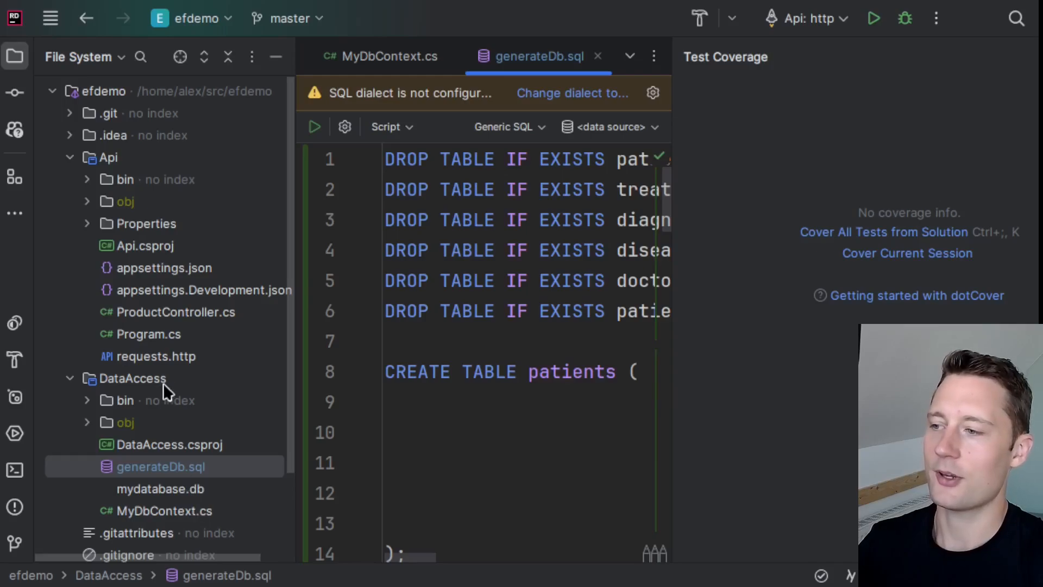
left_click(132, 378)
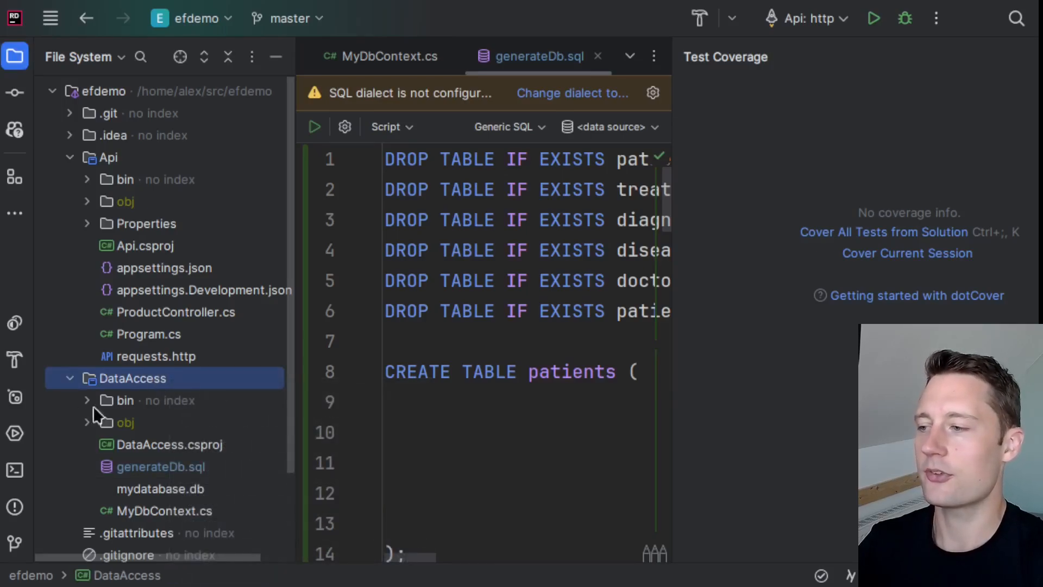
left_click(14, 469)
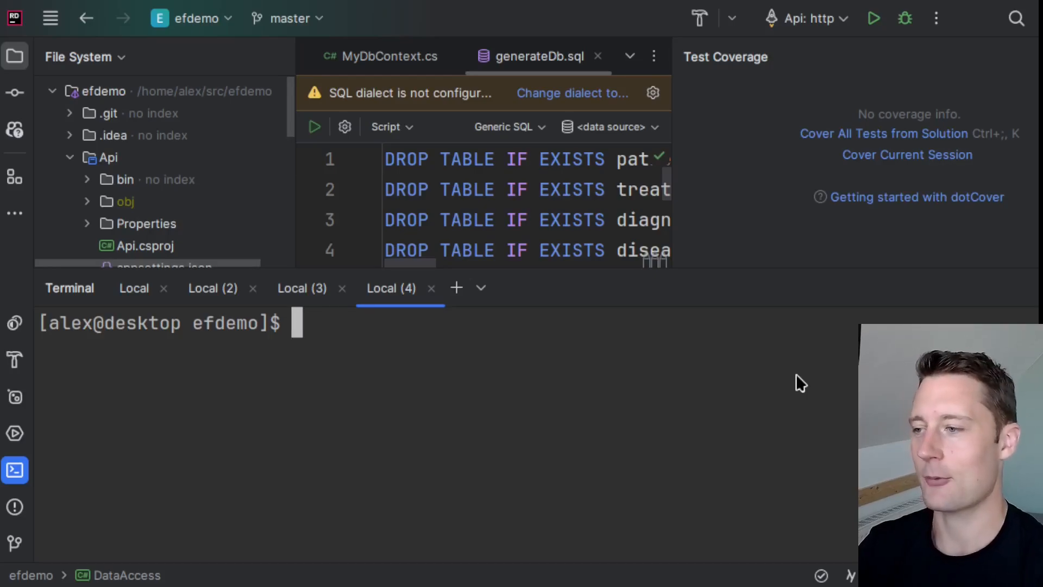
Run dotnet in a new terminal and highlight the tool command in its help listing.
type("dotnet")
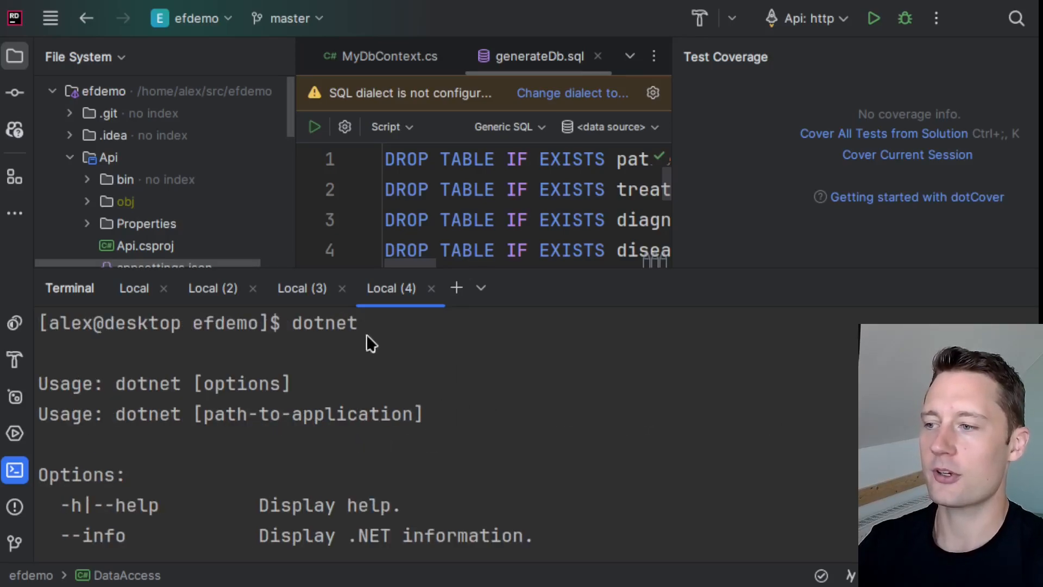
double_click(324, 323)
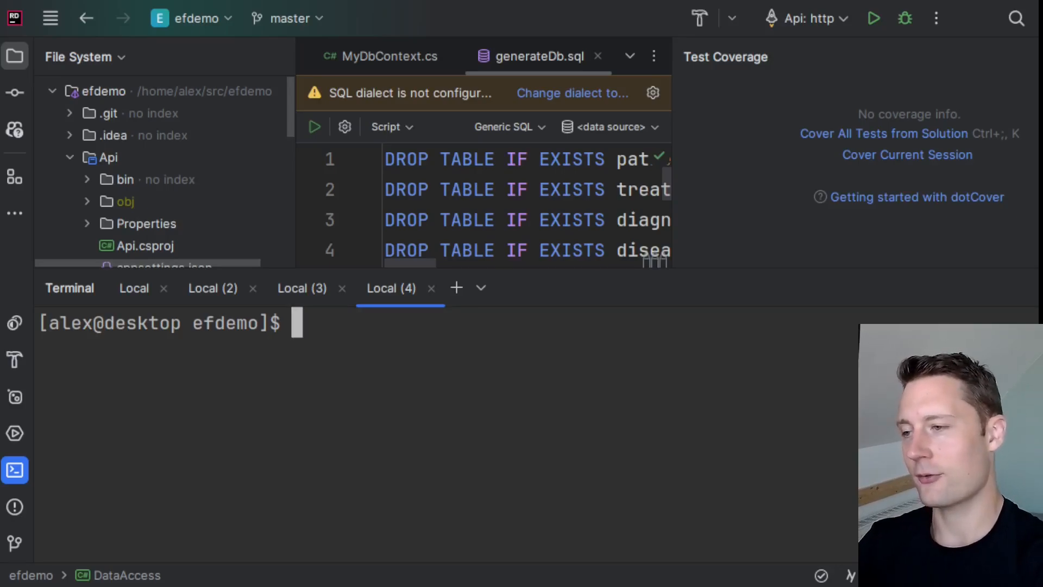
type("dotnet")
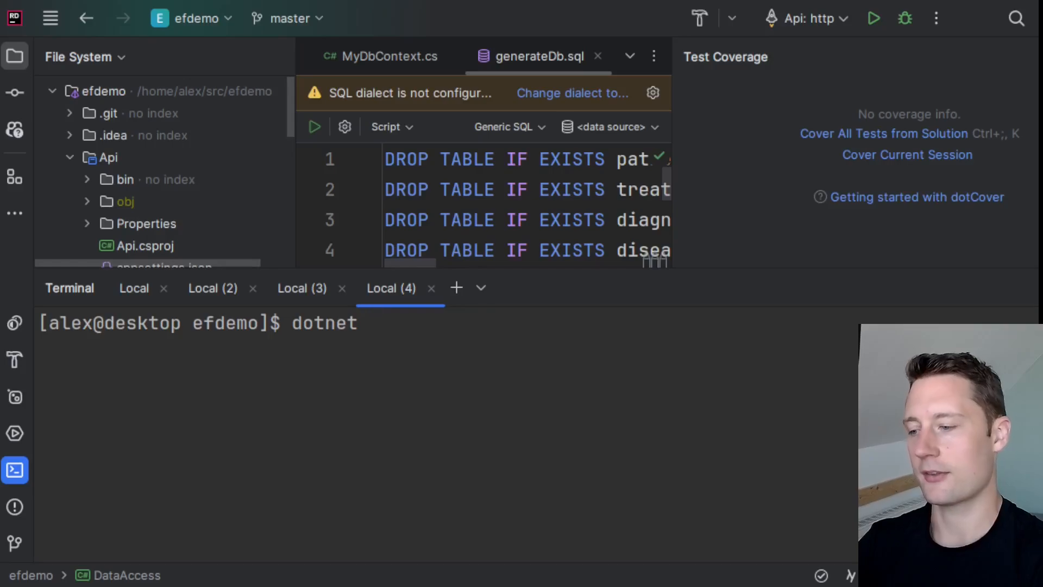
key("Enter")
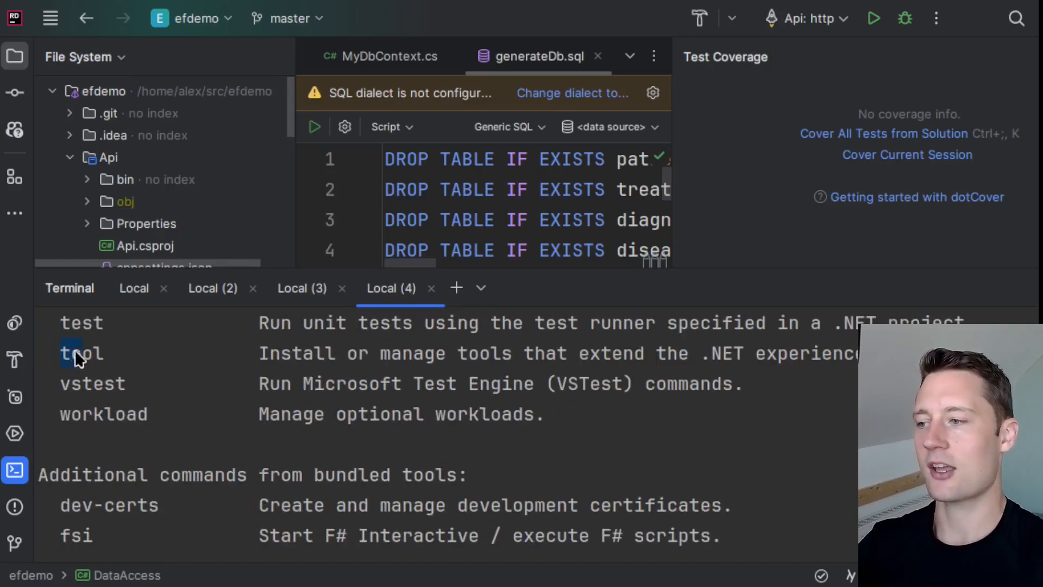
double_click(81, 353)
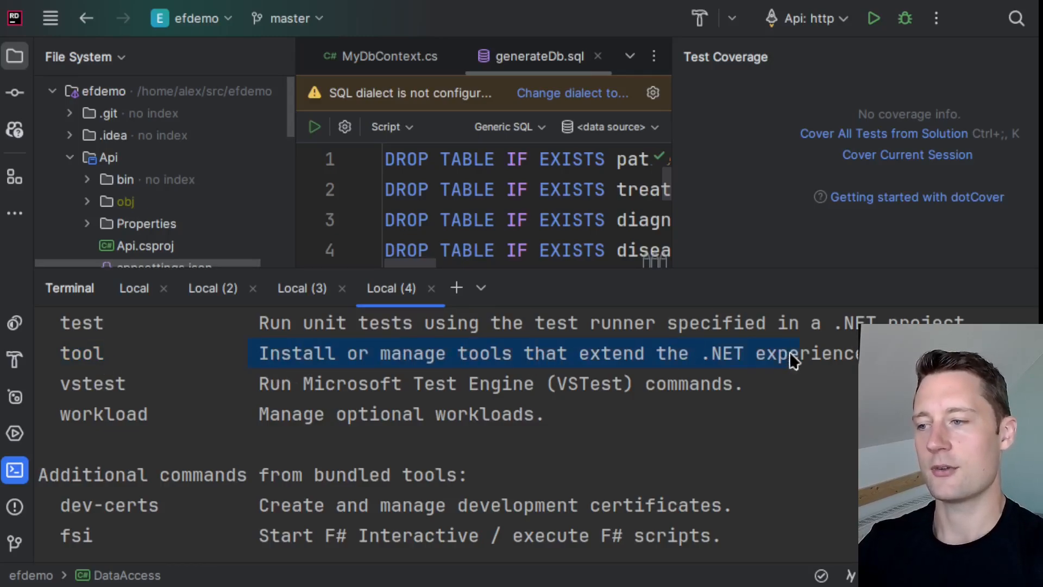
mouse_move(631, 376)
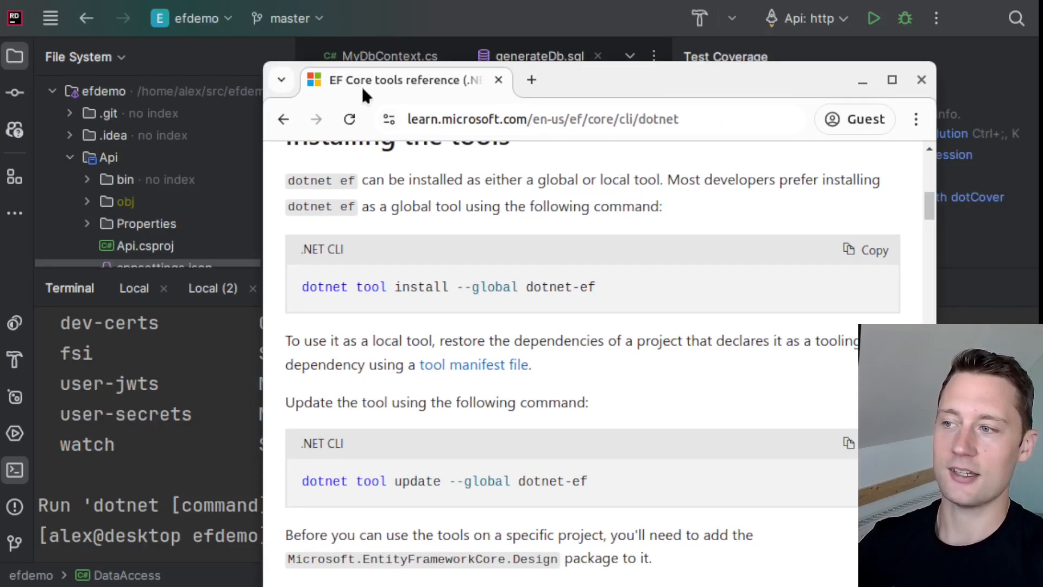
Run dotnet tool install --global dotnet-ef and locate the docs' verification command.
left_click(920, 80)
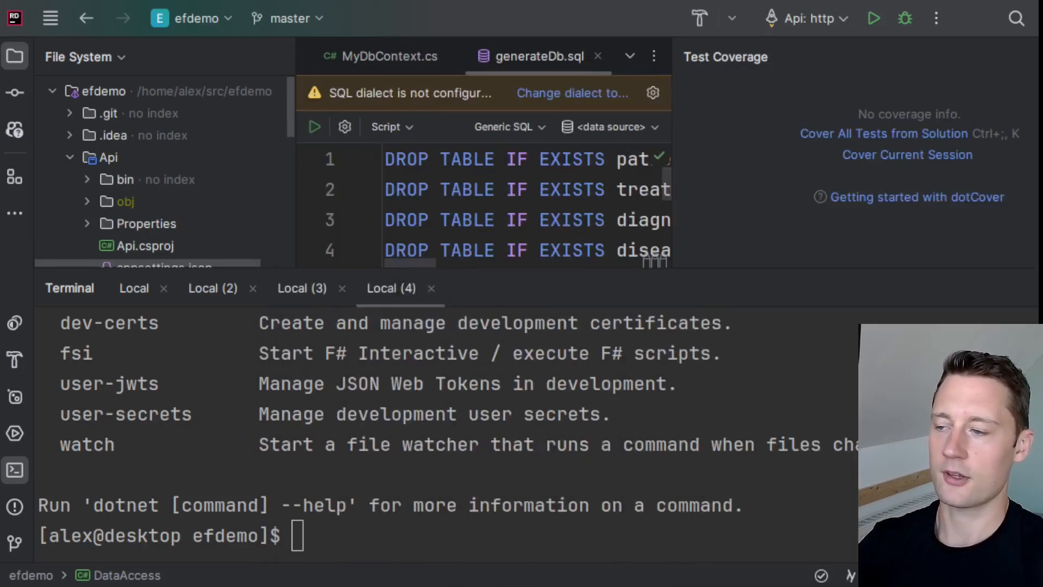
type("dotnet tool install --global dotnet-ef")
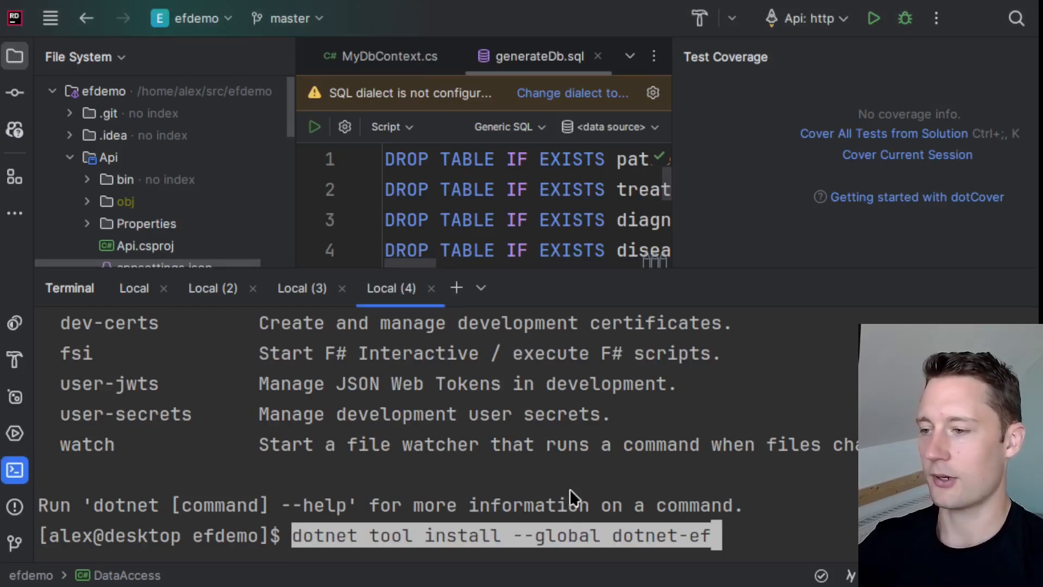
key("Return")
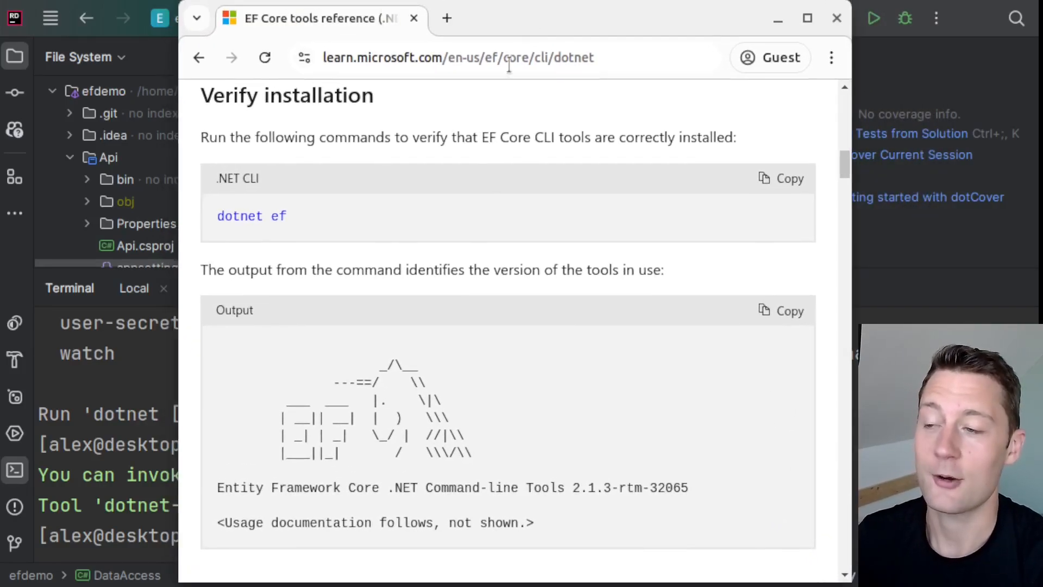
mouse_move(332, 228)
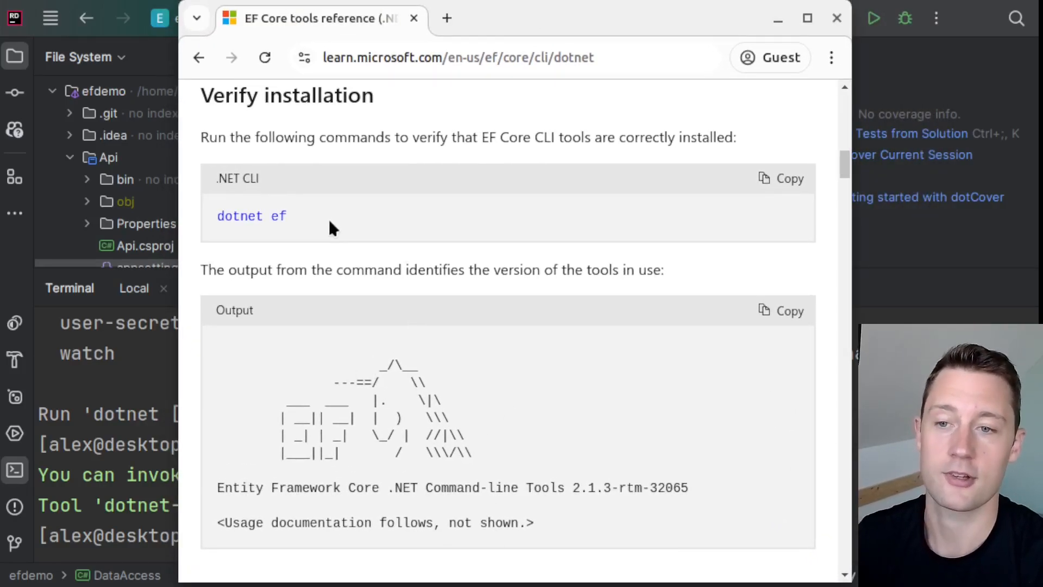
left_click(780, 178)
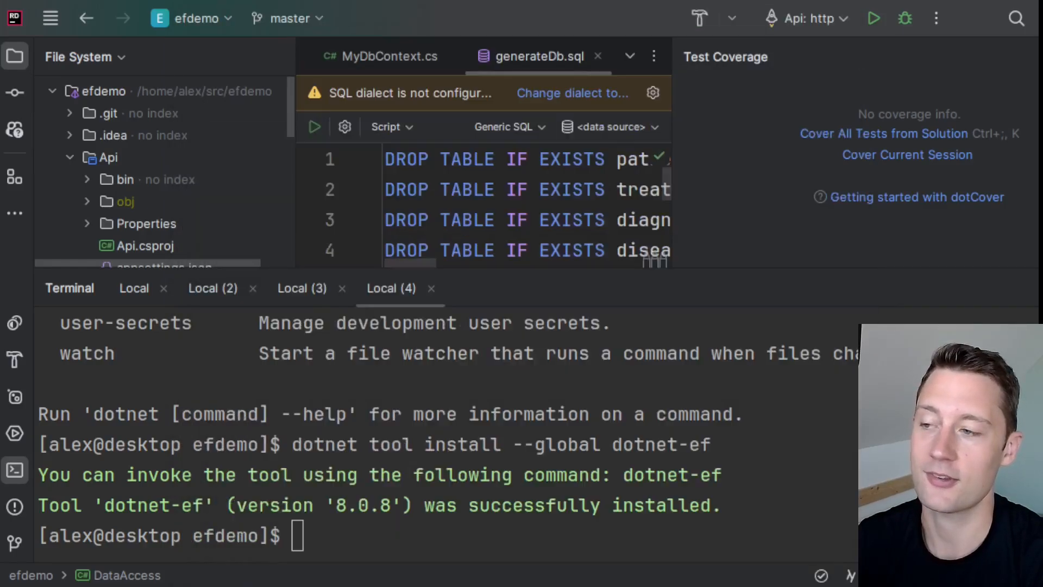
Open a fresh terminal tab and run dotnet ef to list its commands.
left_click(545, 287)
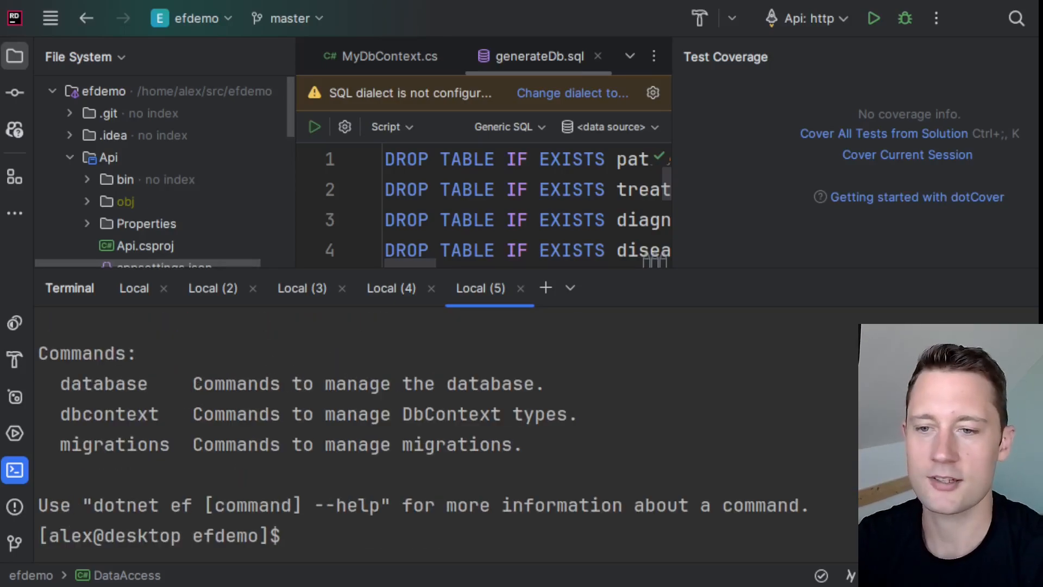
mouse_move(740, 488)
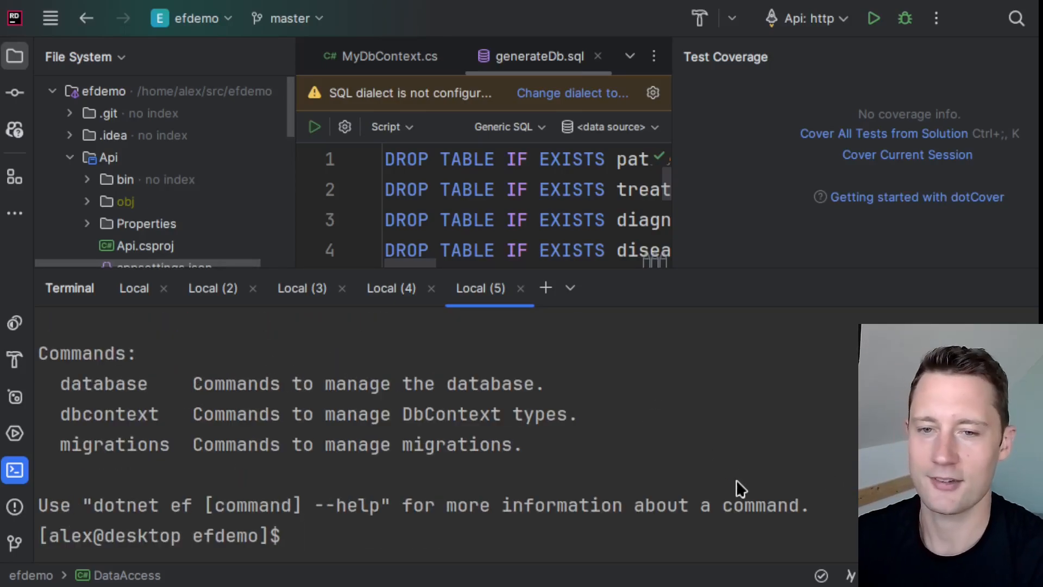
mouse_move(770, 477)
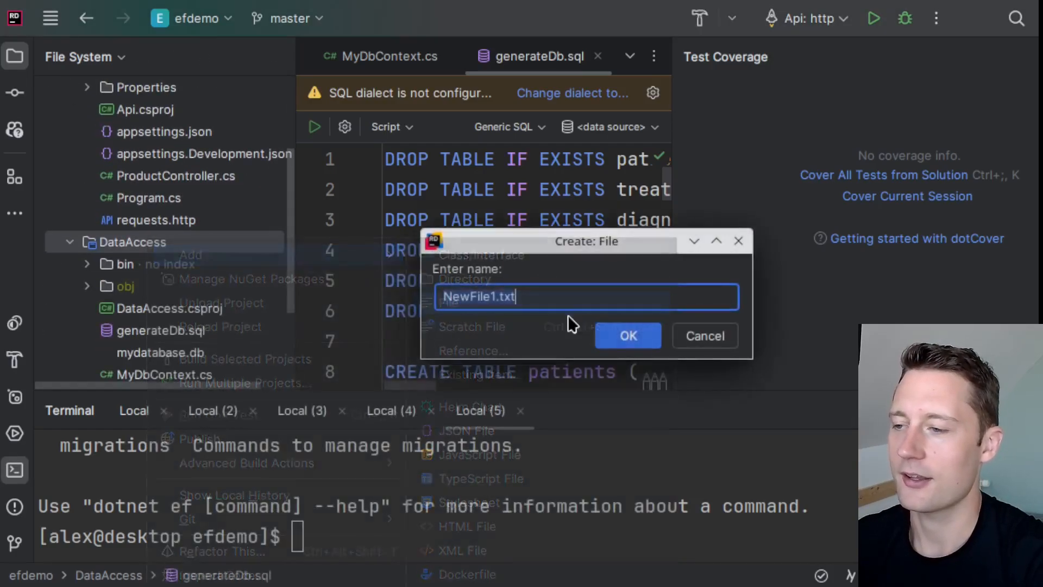
Name the new DataAccess file scaffold.sh, confirm it, and accept adding it to Git.
type("scaffold.")
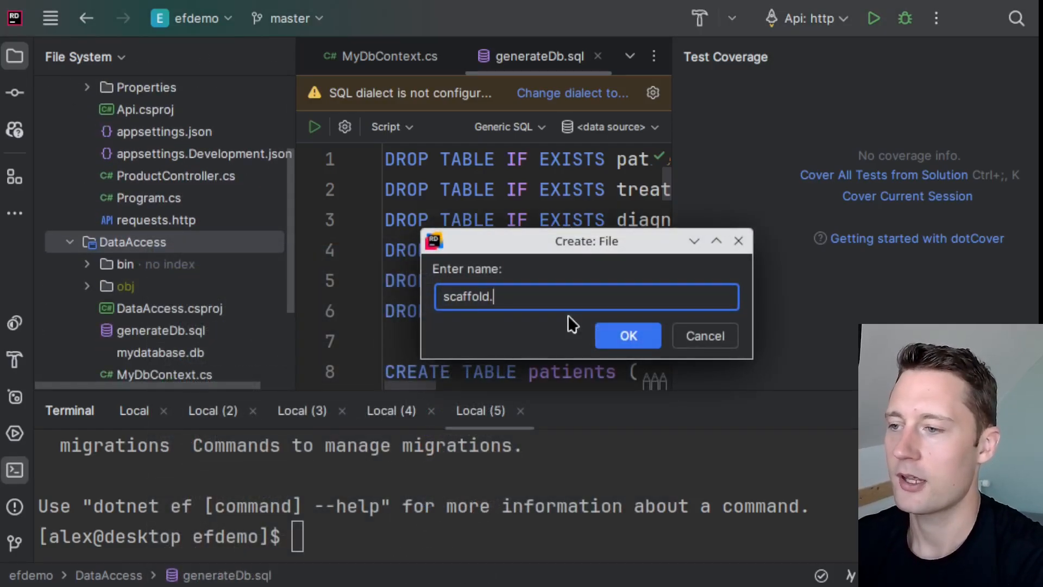
type("sh")
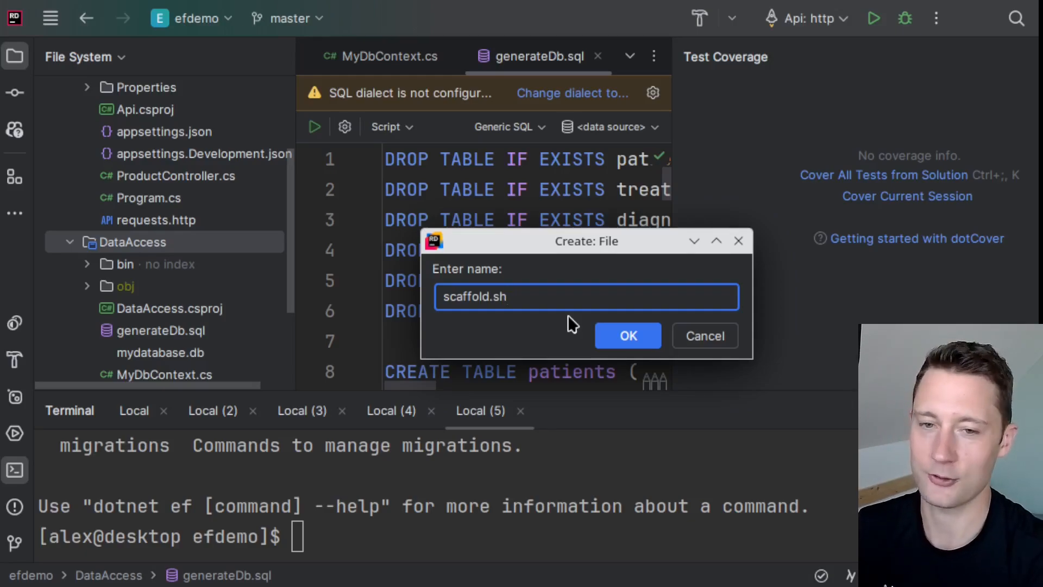
left_click(626, 335)
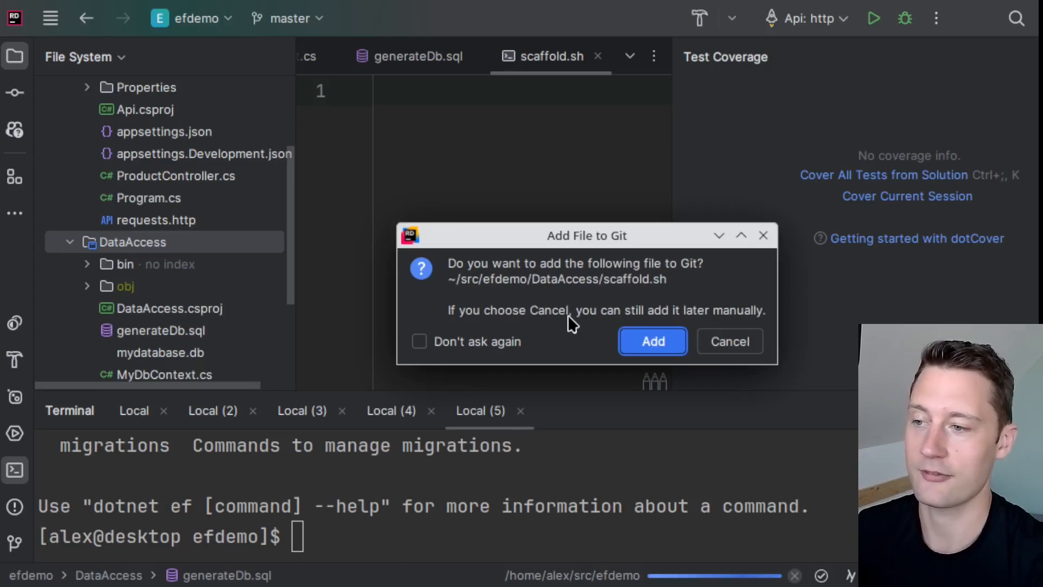
left_click(652, 342)
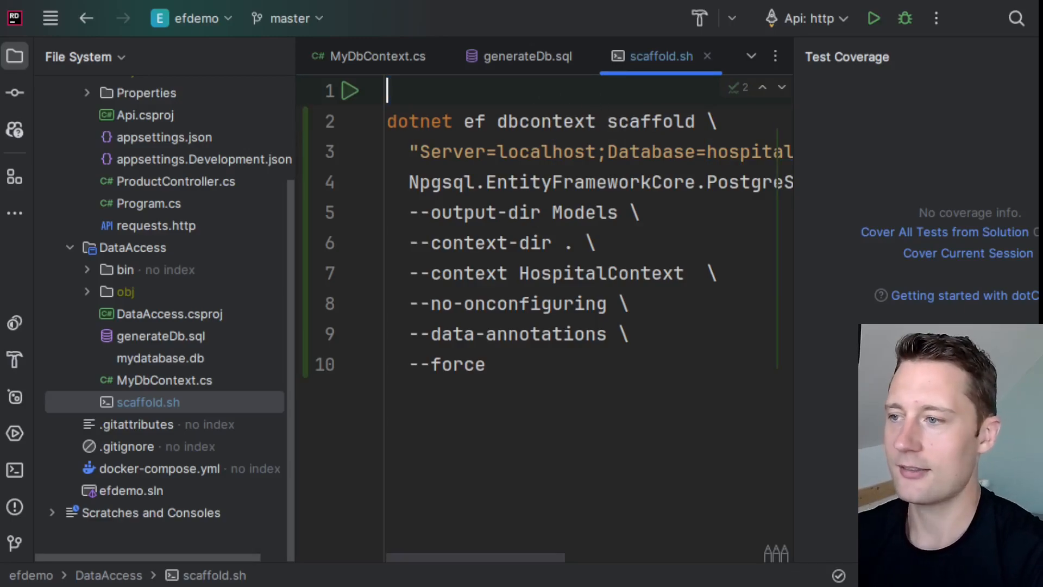
Add a #!/bin/bash shebang to scaffold.sh and review the dotnet command and hospital connection.
key("ctrl+a")
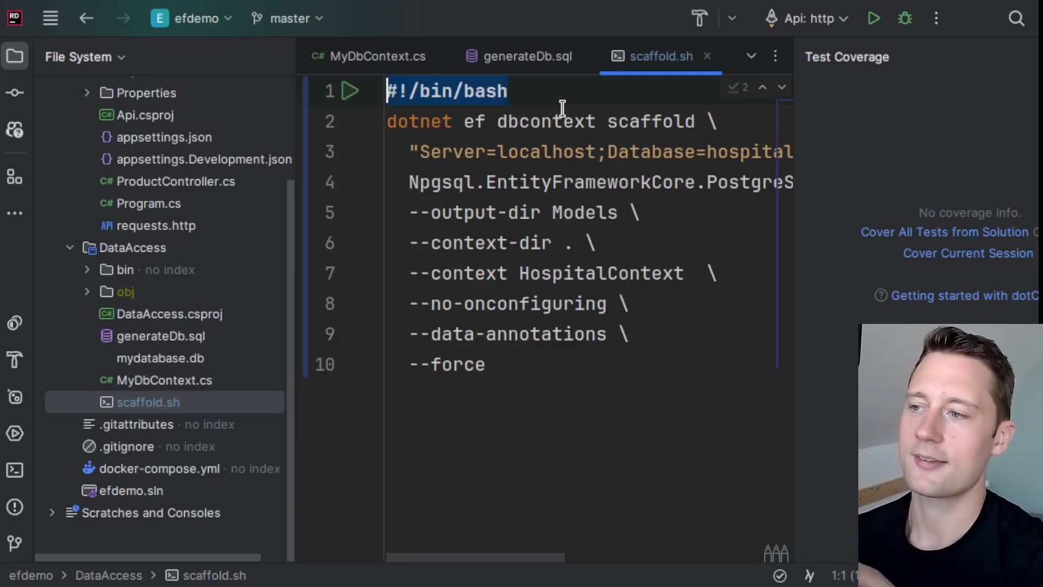
right_click(147, 402)
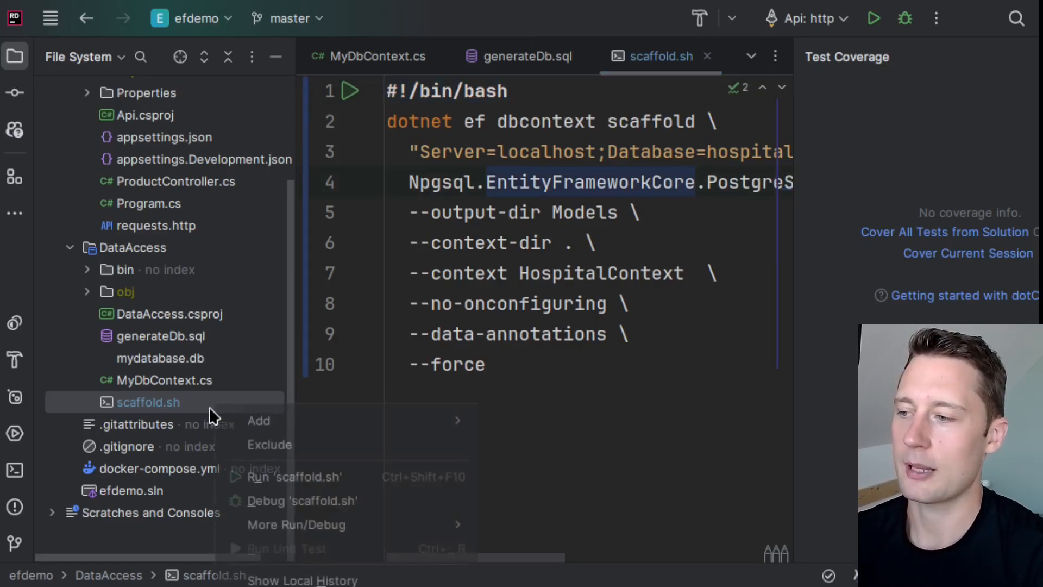
mouse_move(313, 485)
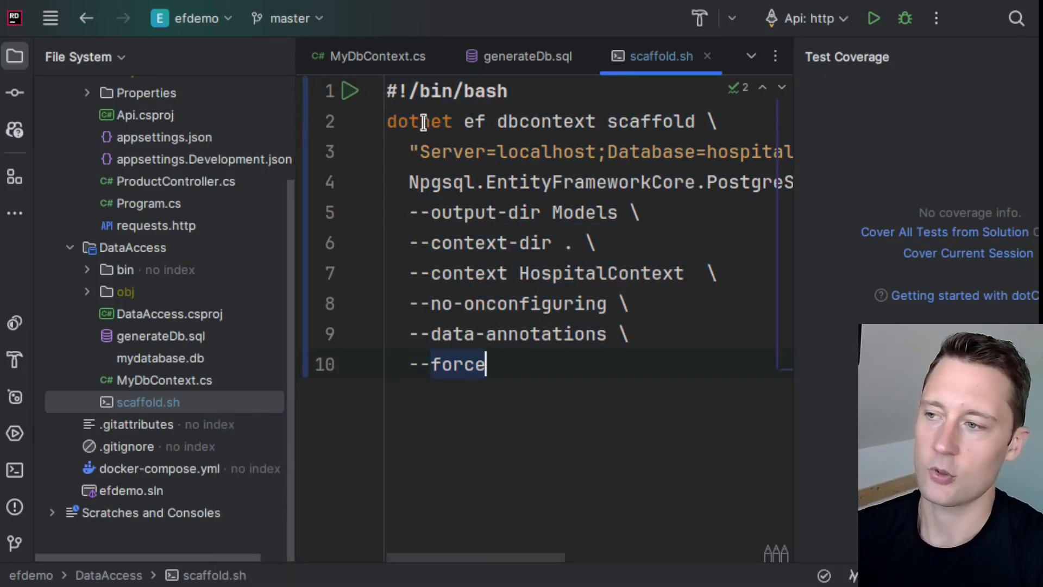
double_click(545, 121)
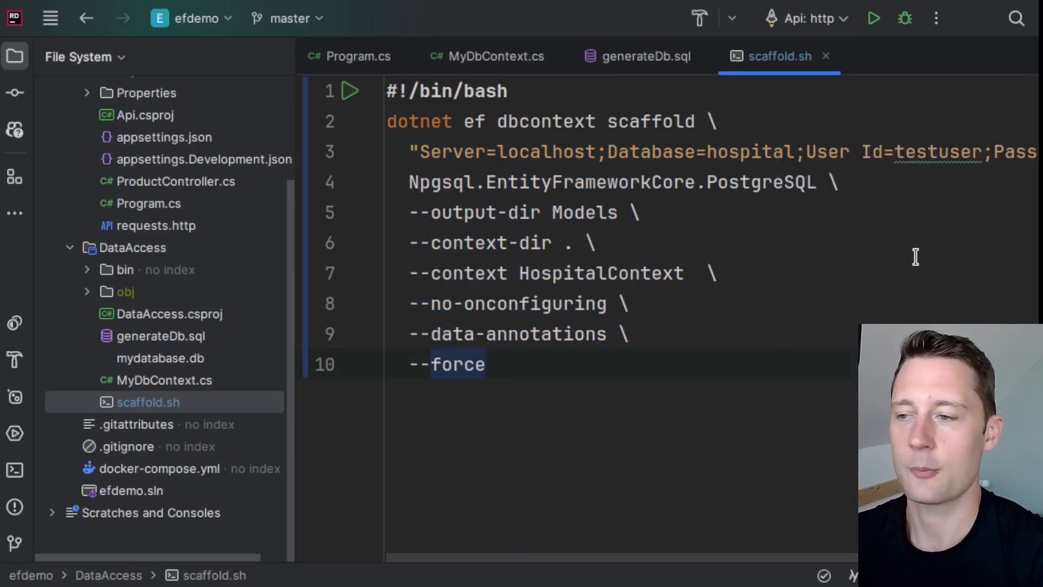
double_click(749, 151)
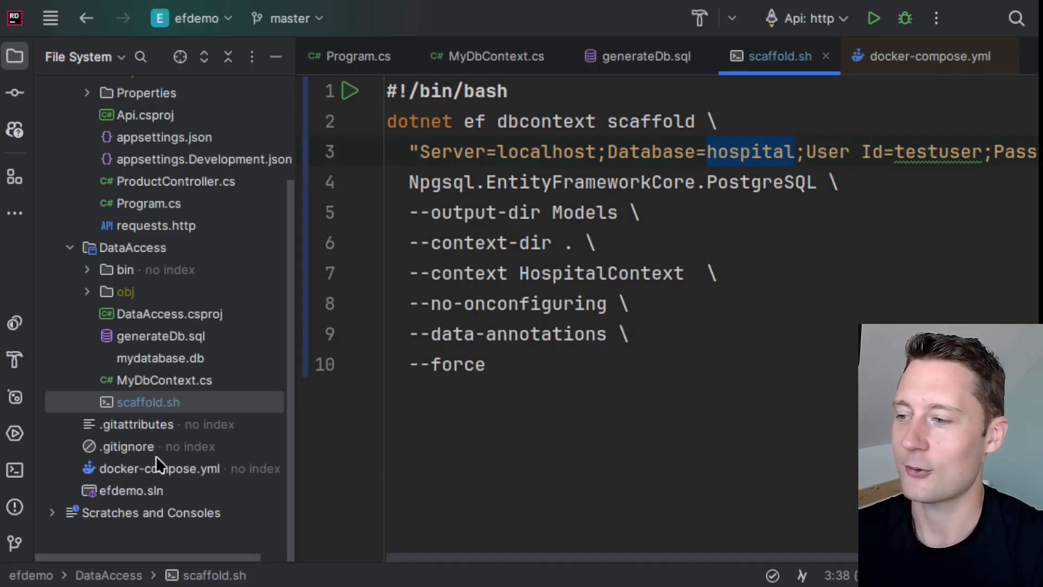
Copy the database name testdb from docker-compose.yml into scaffold.sh's connection string.
left_click(927, 56)
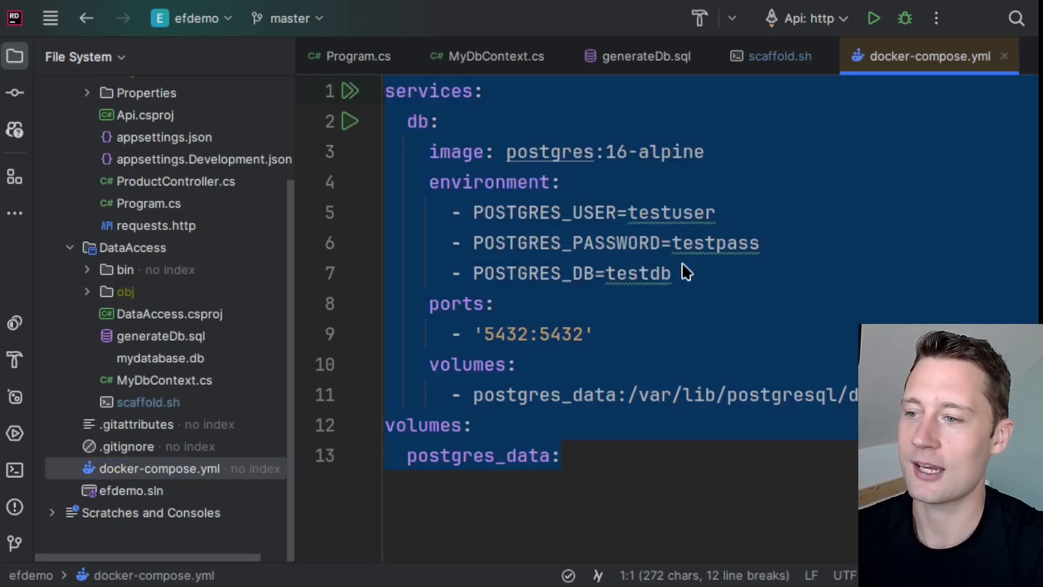
double_click(637, 273)
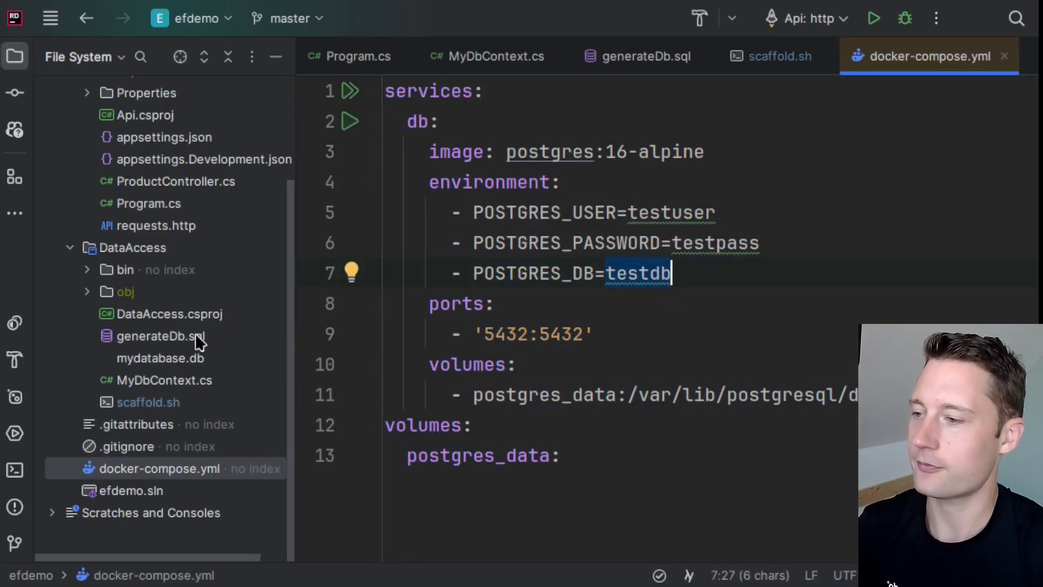
left_click(779, 56)
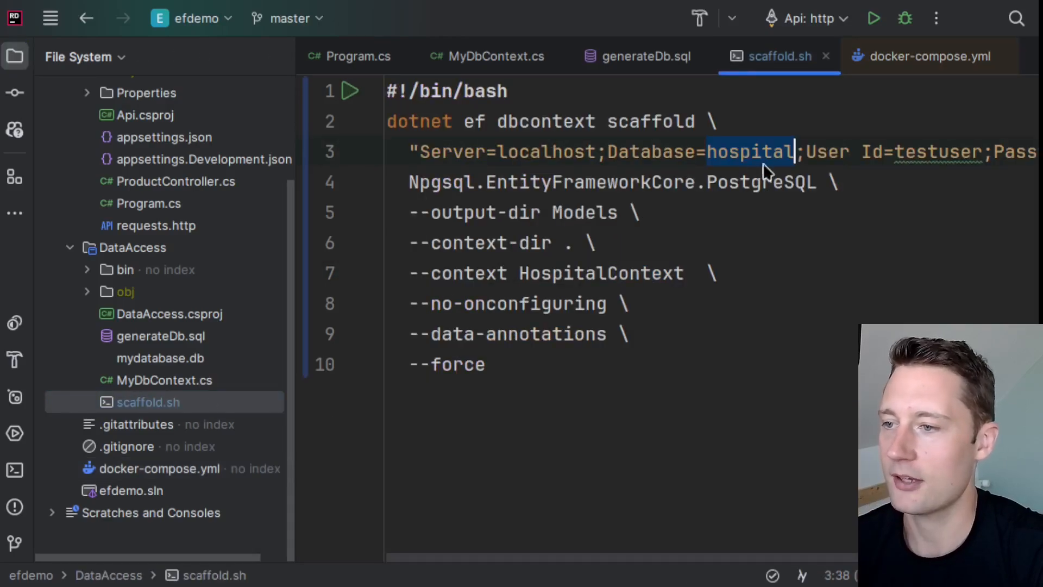
type("testdb")
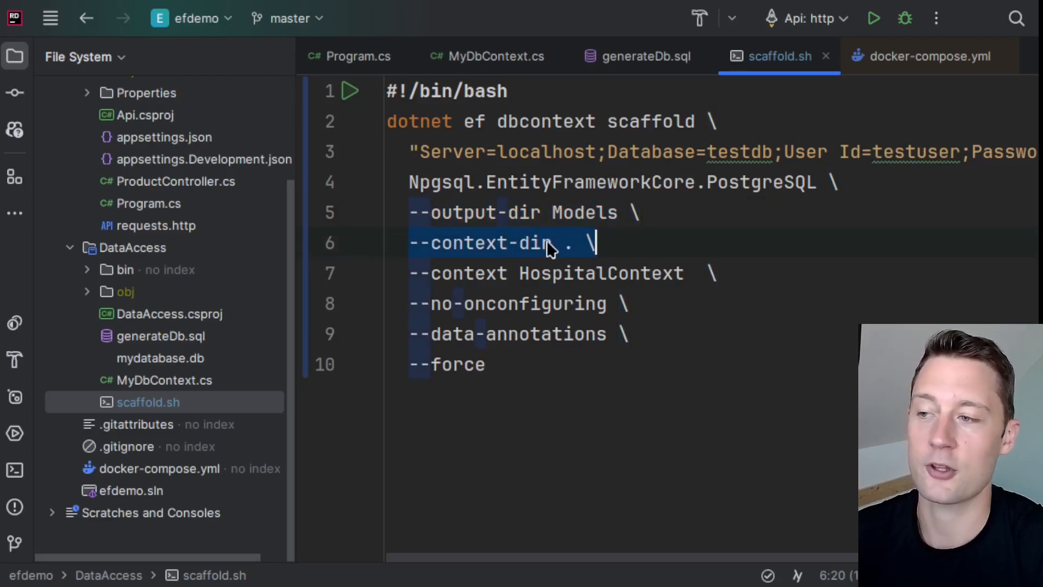
Change the scaffold command's context name from HospitalContext to MyDbContext.
double_click(599, 273)
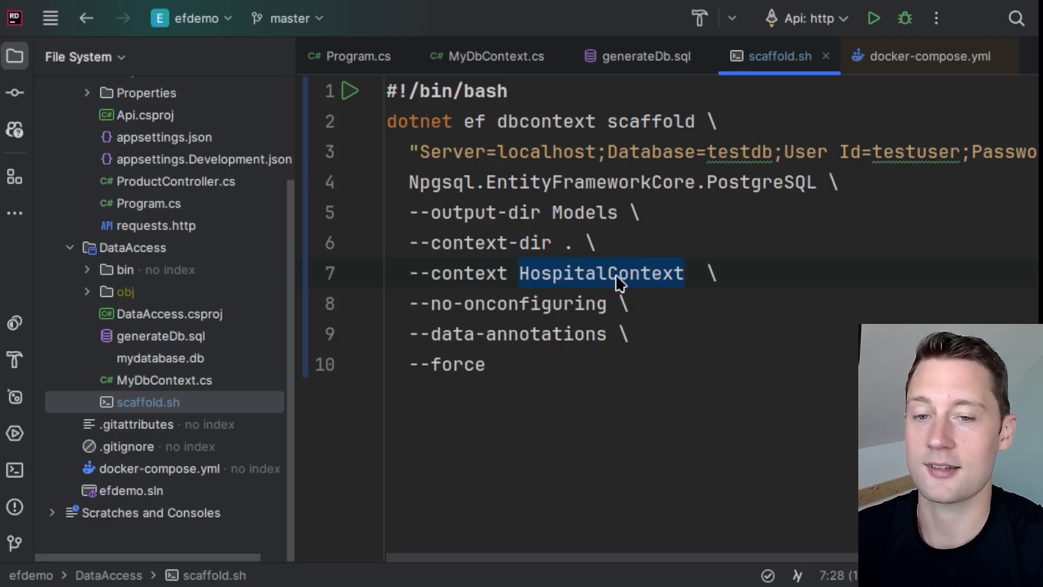
type("M  \\")
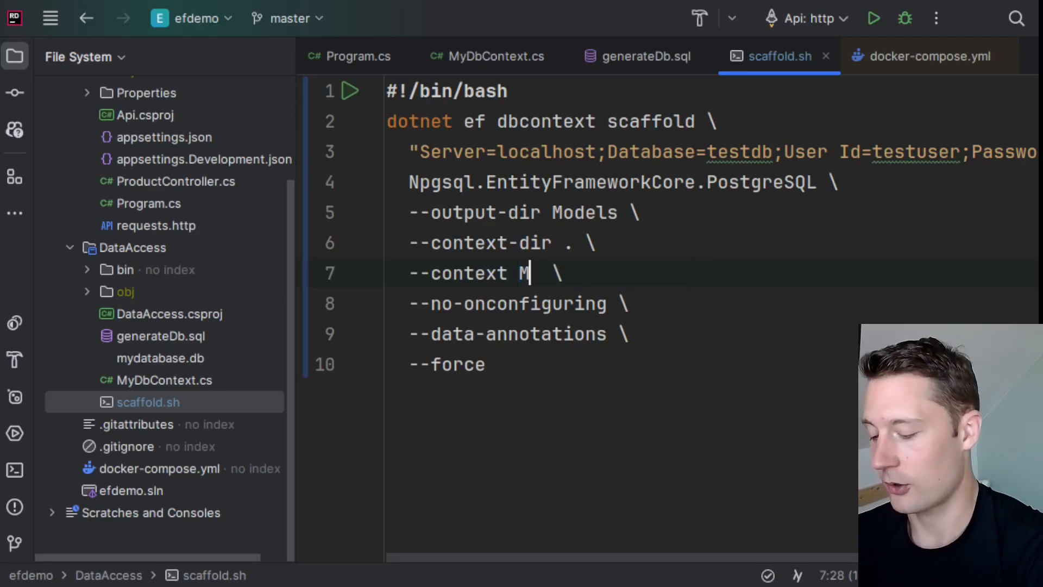
type("yDbContext")
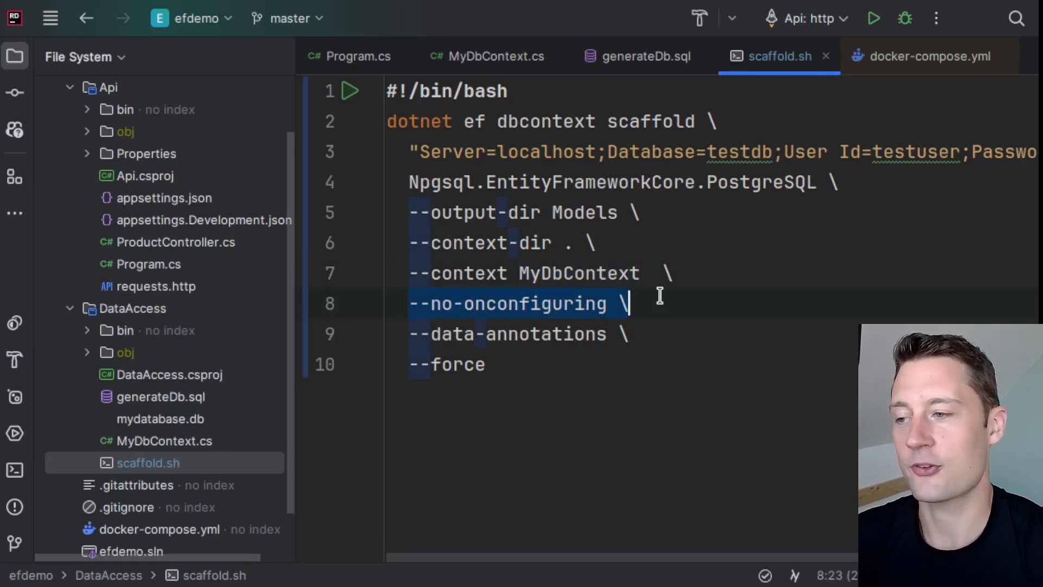
Review the no-onconfiguring option and Program.cs's MyDbContext registration, then select that option line.
left_click(643, 303)
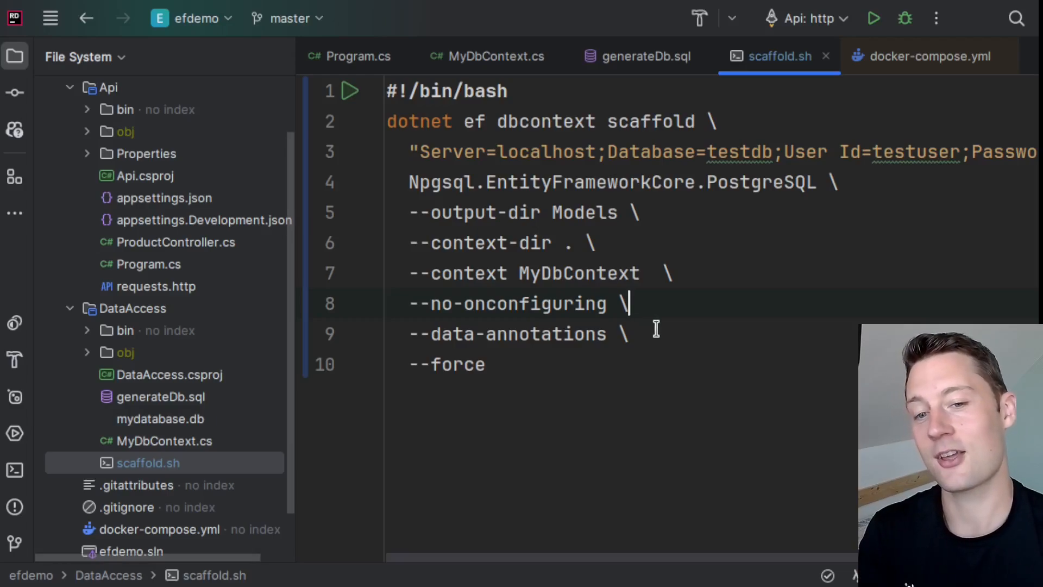
left_click(358, 56)
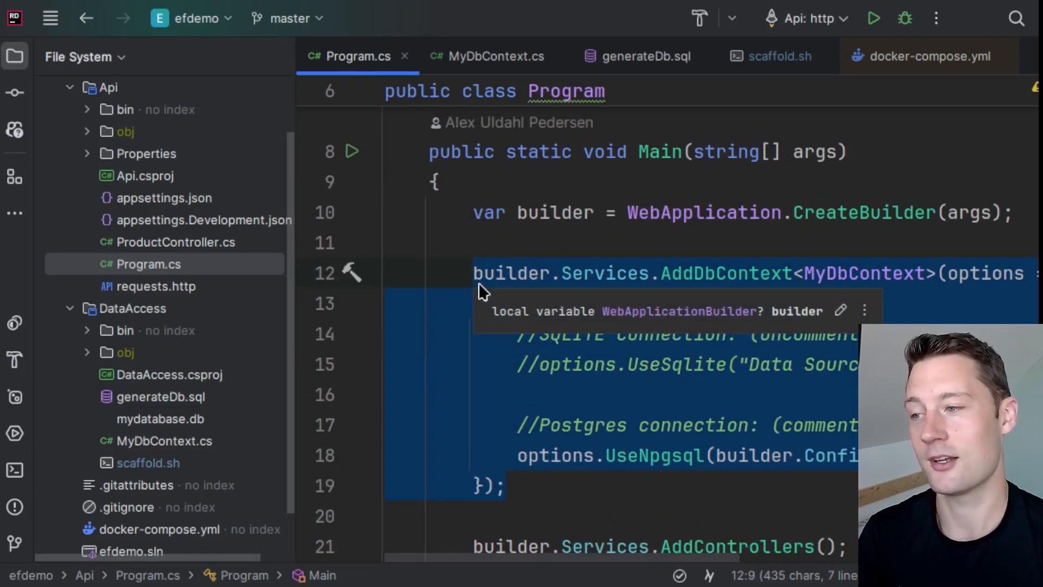
left_click(780, 56)
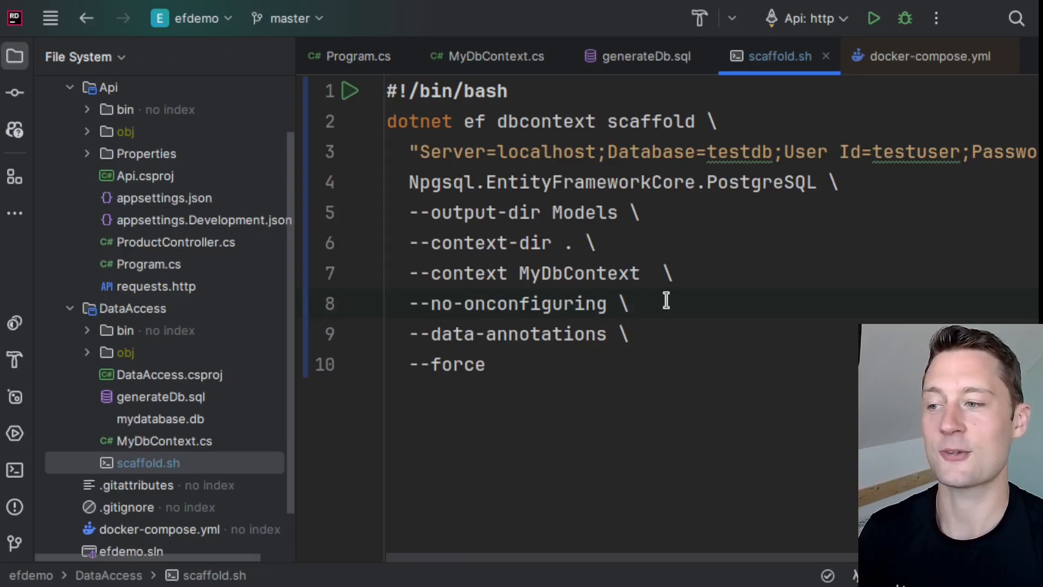
triple_click(509, 303)
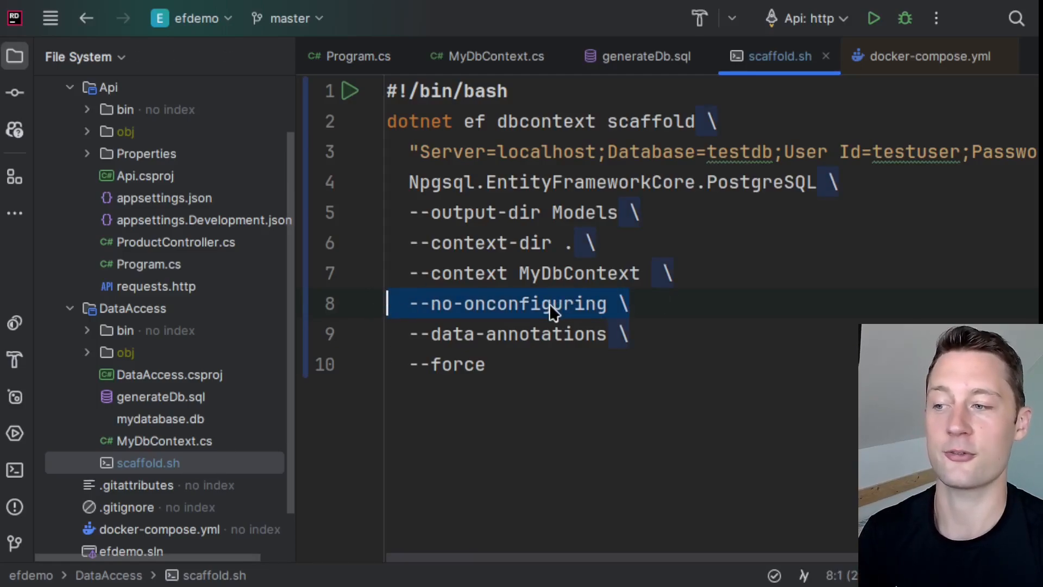
double_click(532, 303)
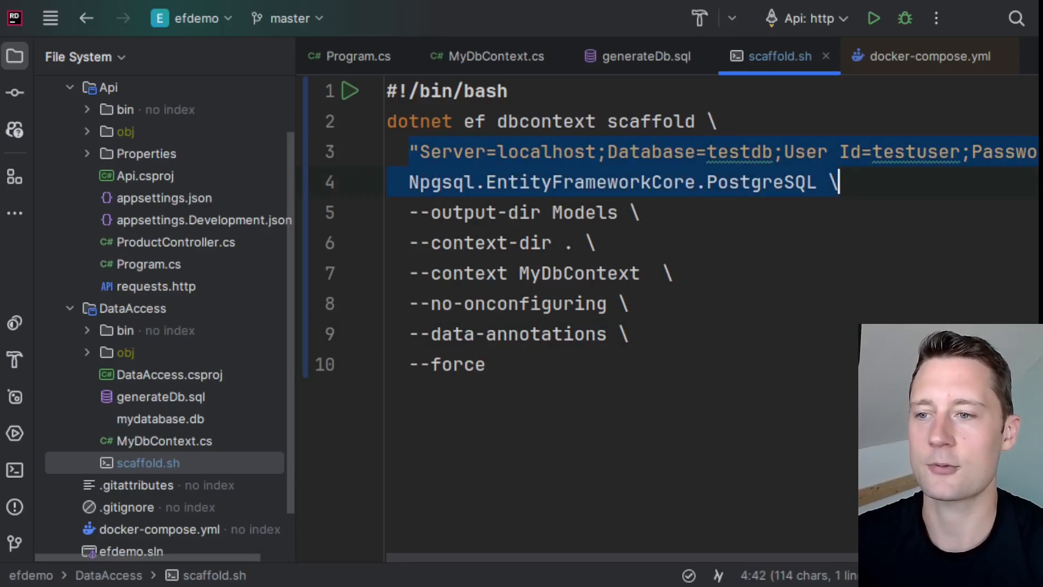
Bring up the Terminal tool window and switch to another terminal session.
double_click(911, 151)
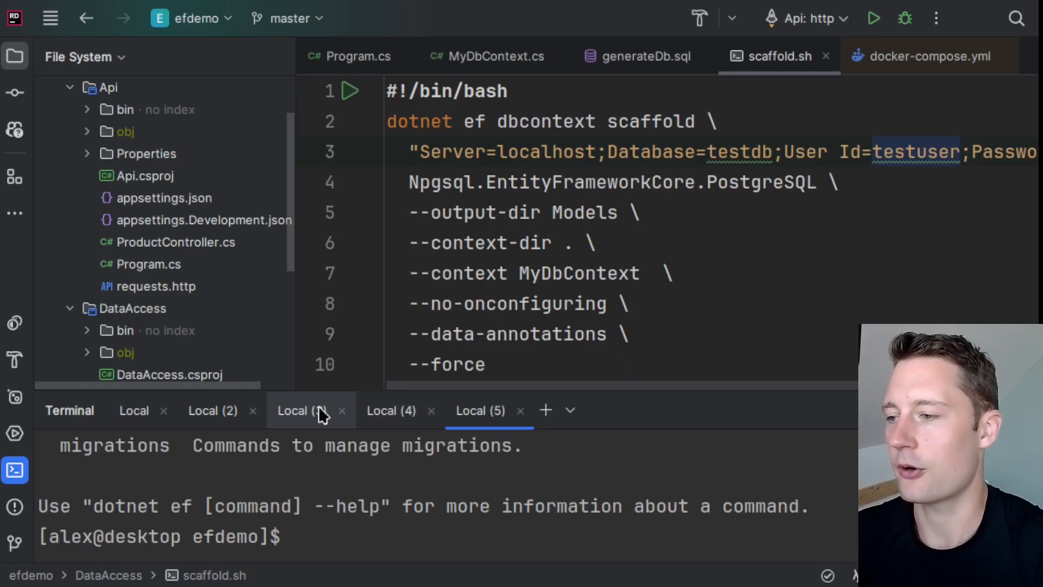
left_click(302, 411)
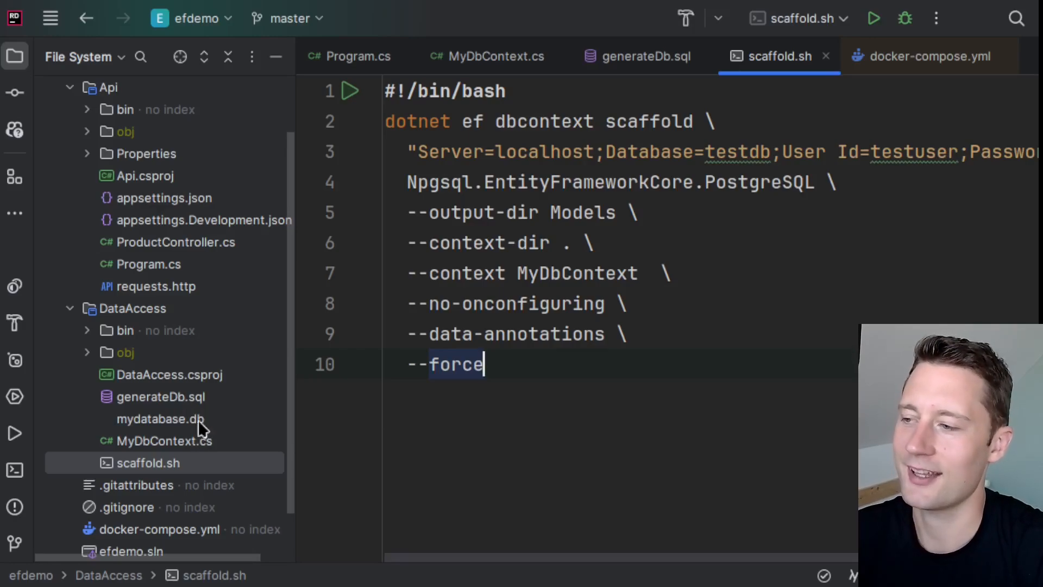
Add an Entity Framework PackageReference with PrivateAssets all to DataAccess.csproj.
left_click(133, 308)
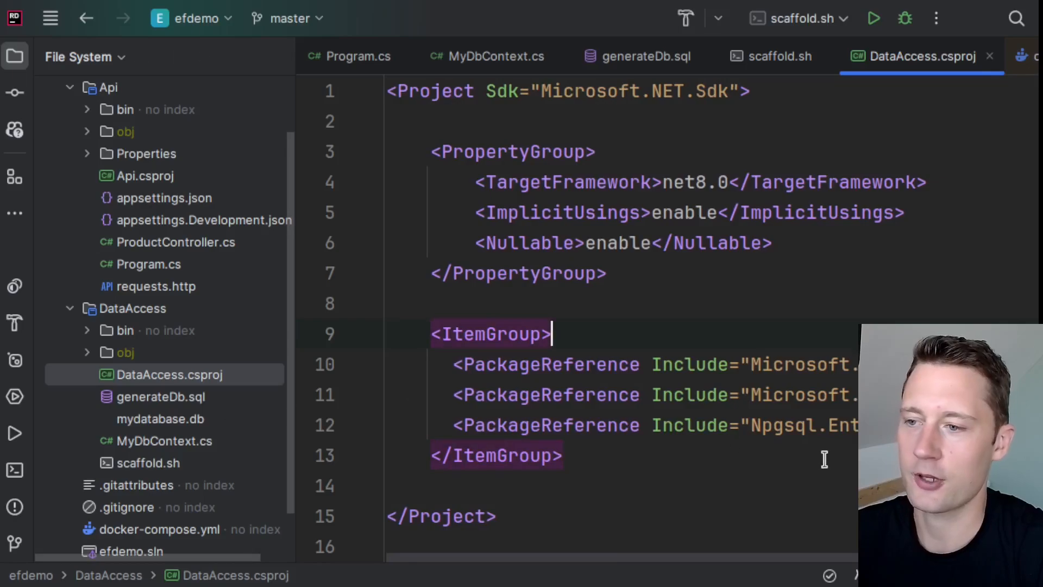
scroll("right", 3)
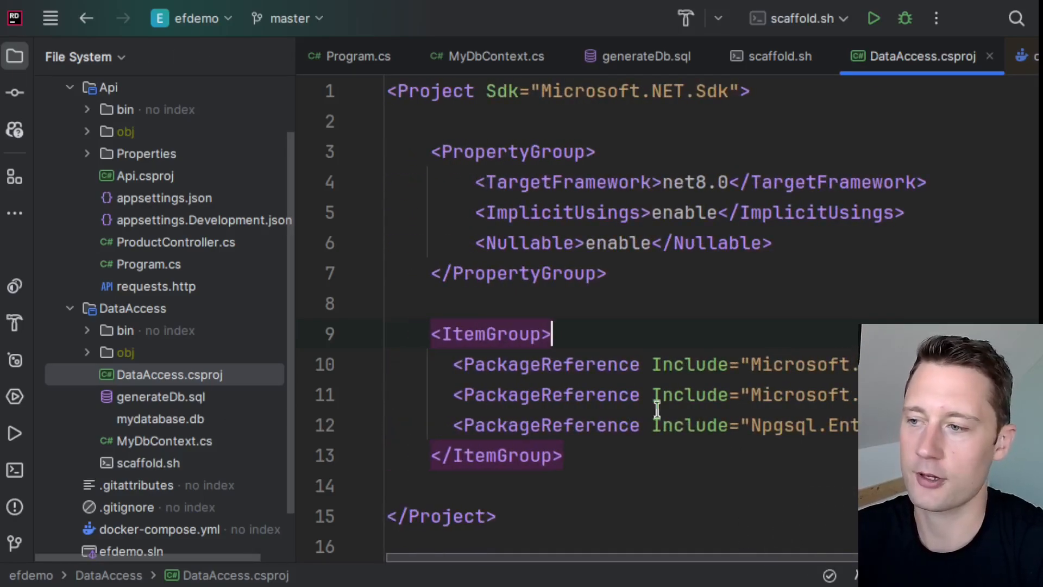
key("enter")
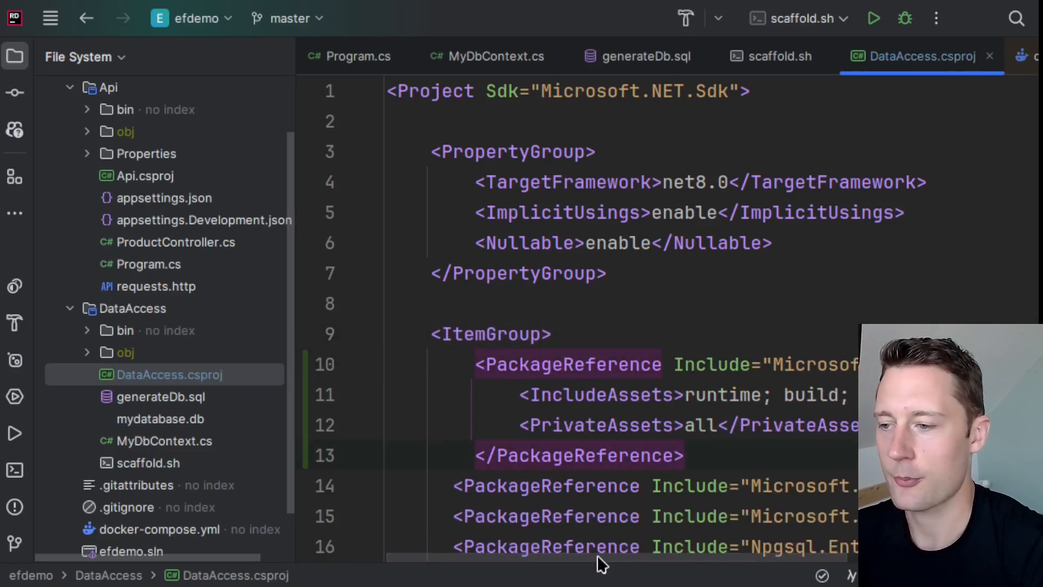
scroll("right", 3)
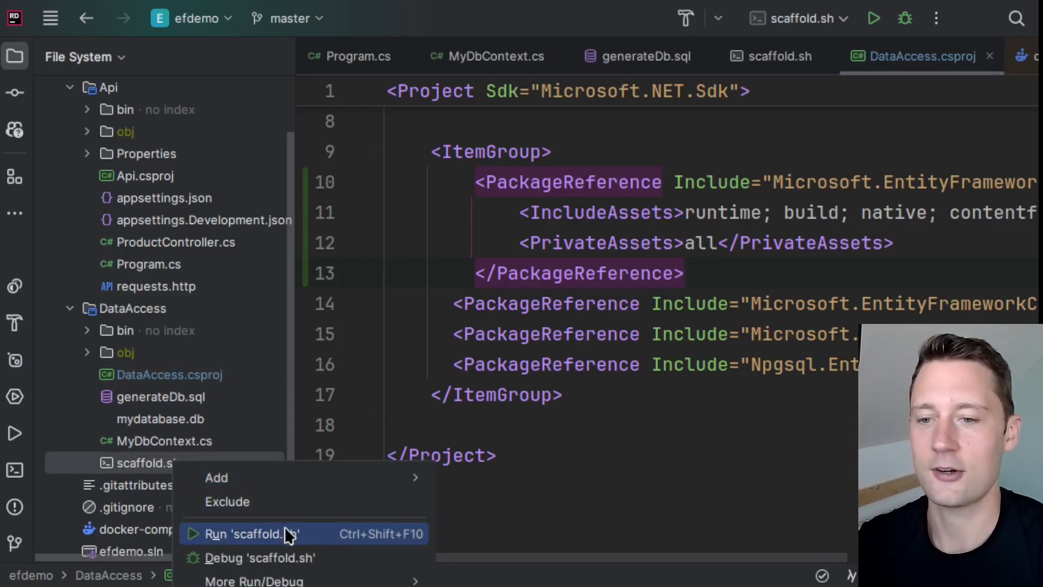
Run the scaffold.sh script.
left_click(249, 533)
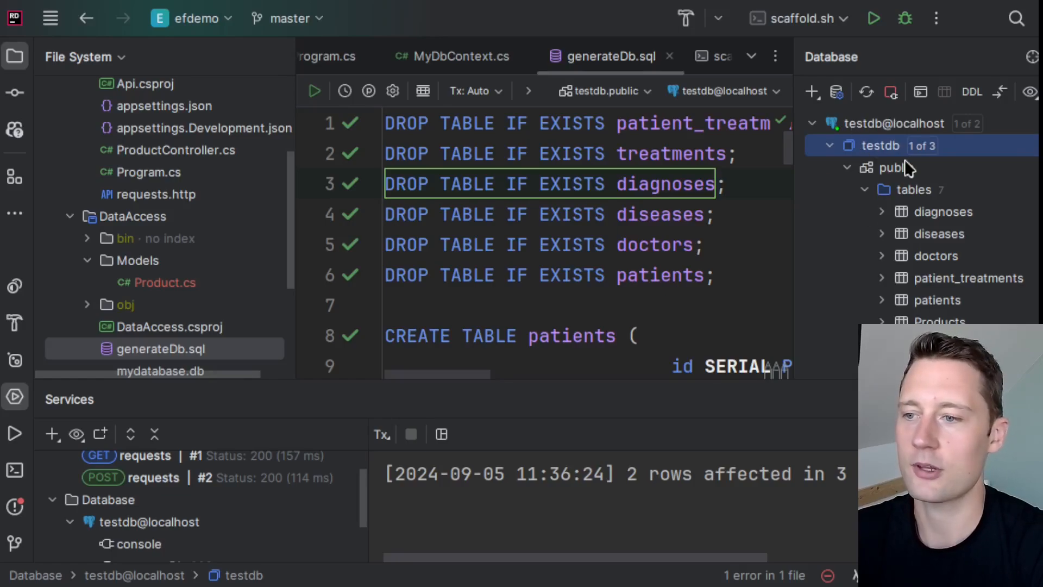
Select the entire generateDb.sql script to execute it against testdb.
scroll("down", 3)
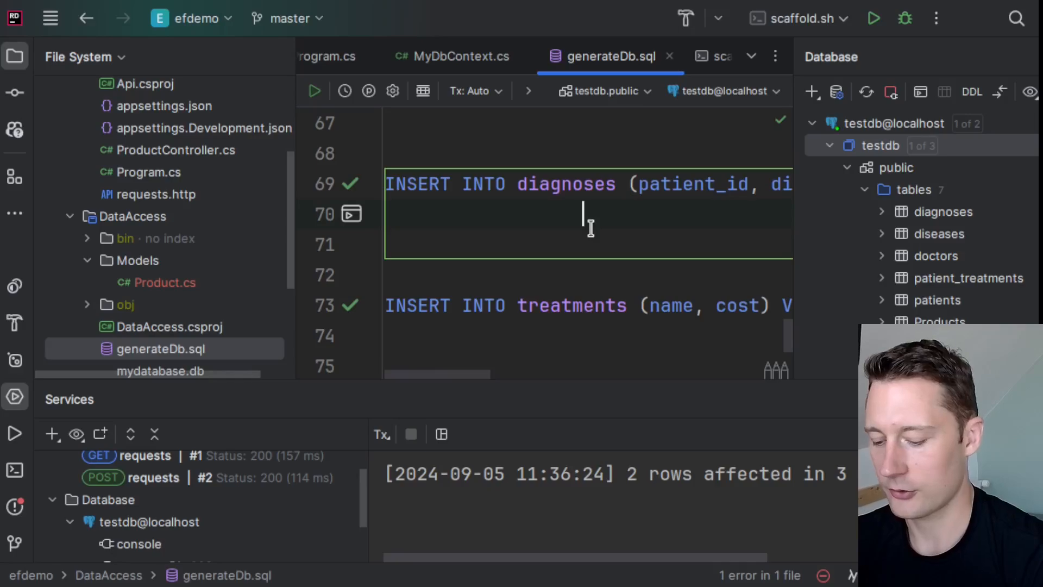
key("ctrl+a")
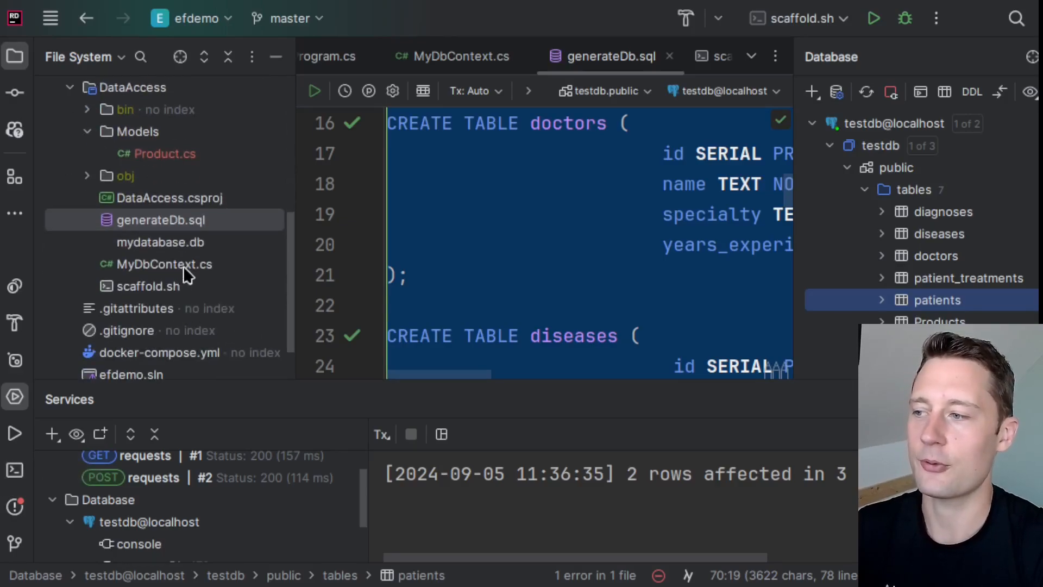
Rerun scaffold.sh to regenerate the models, then scroll to MyDbContext.cs.
right_click(149, 286)
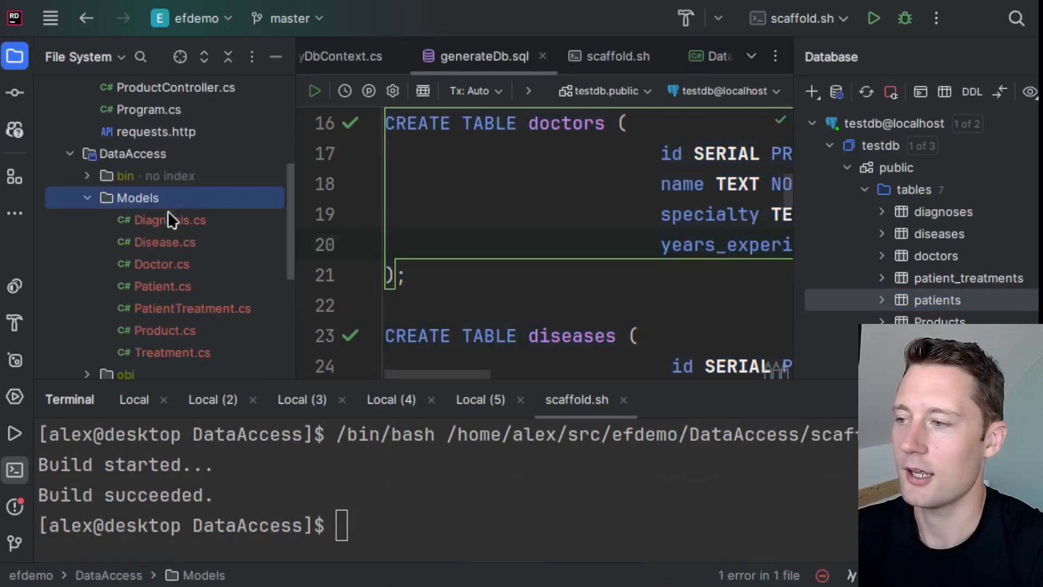
mouse_move(240, 332)
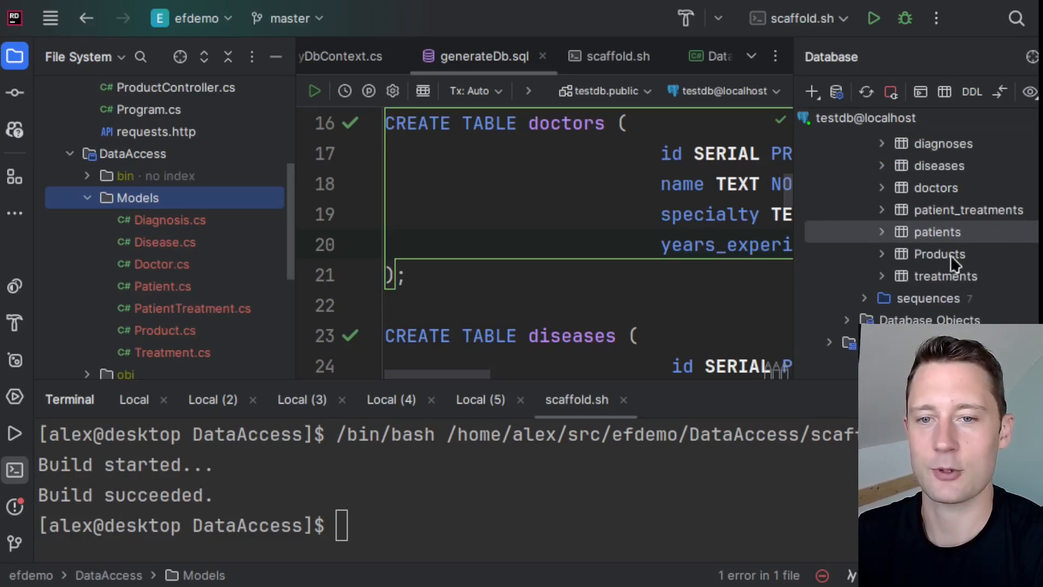
mouse_move(748, 192)
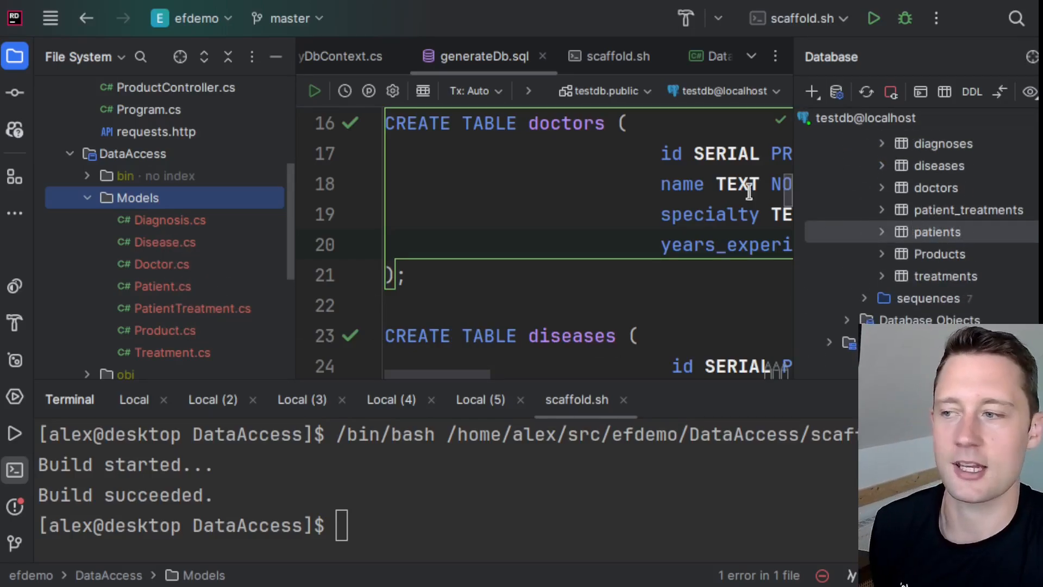
scroll("down", 3)
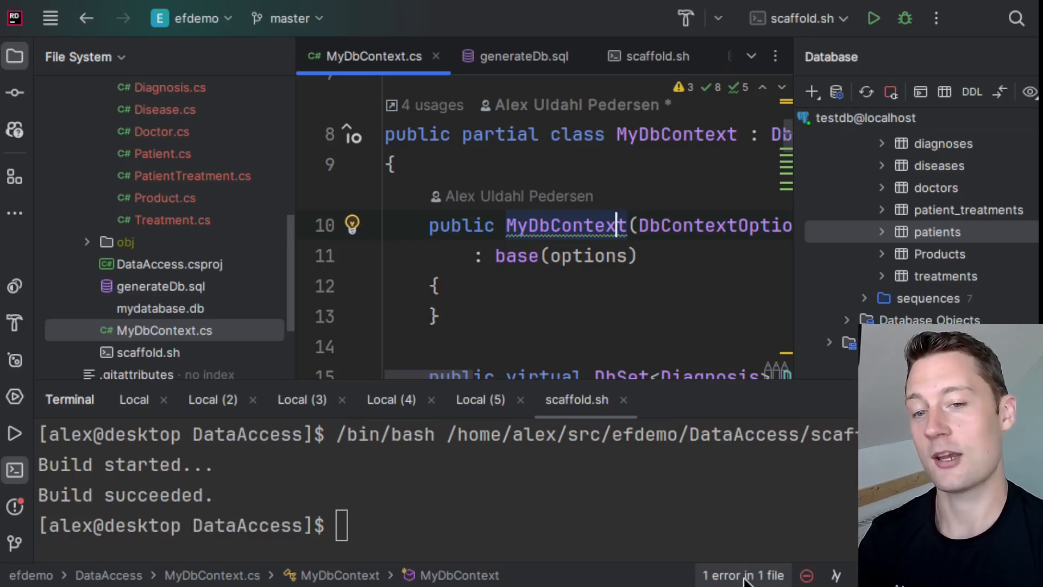
Jump to ProductController.cs, the file with the build error.
left_click(532, 56)
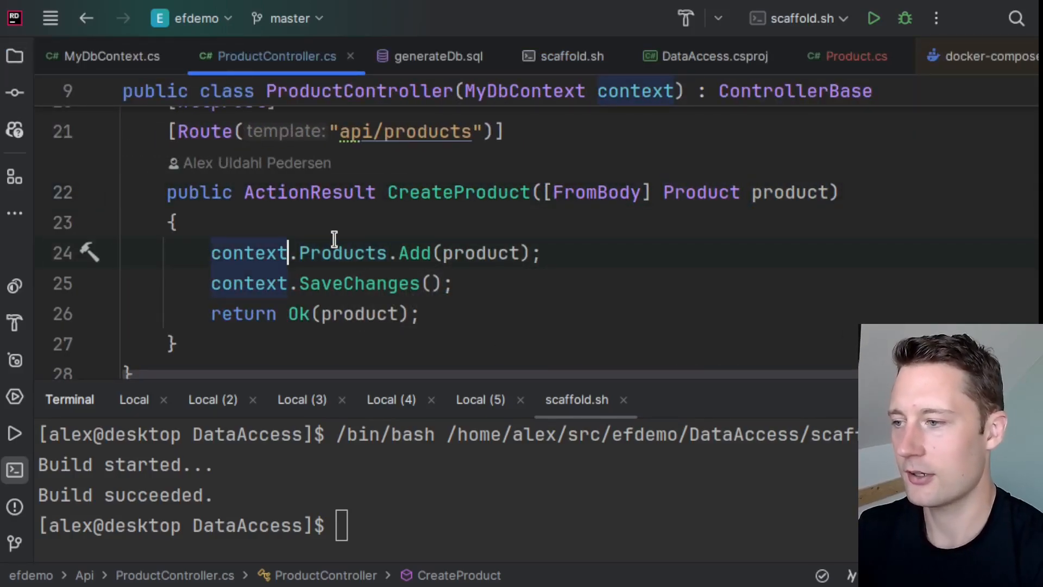
Try context.Doctors from the completion list, then delete it.
type(".")
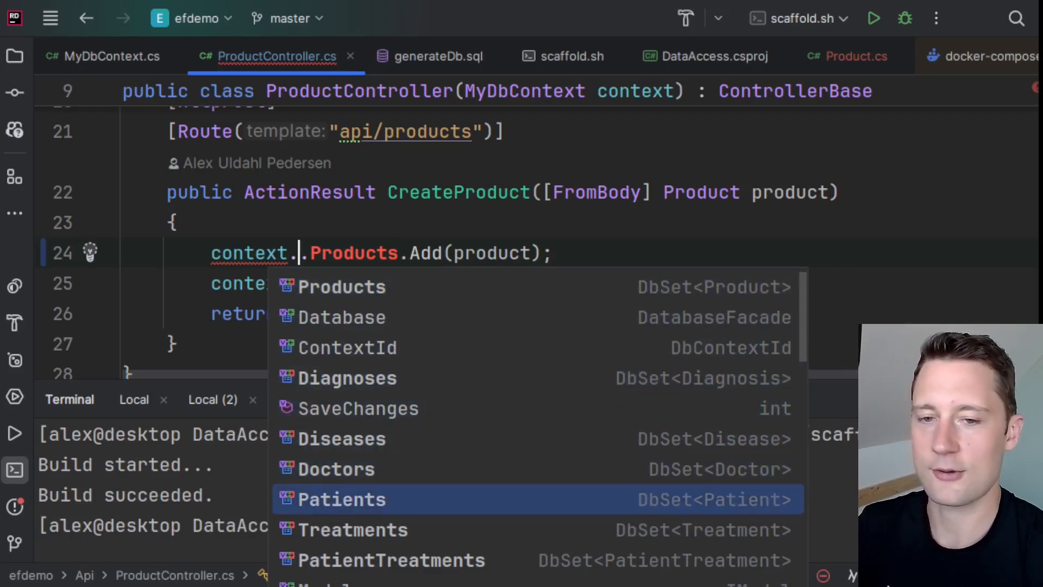
key("Up")
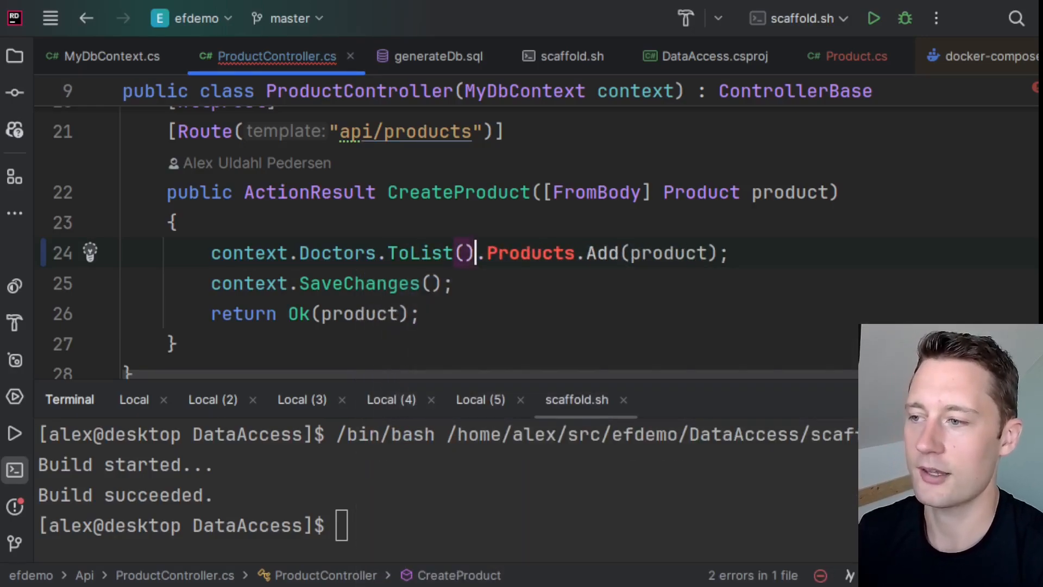
key("BackSpace")
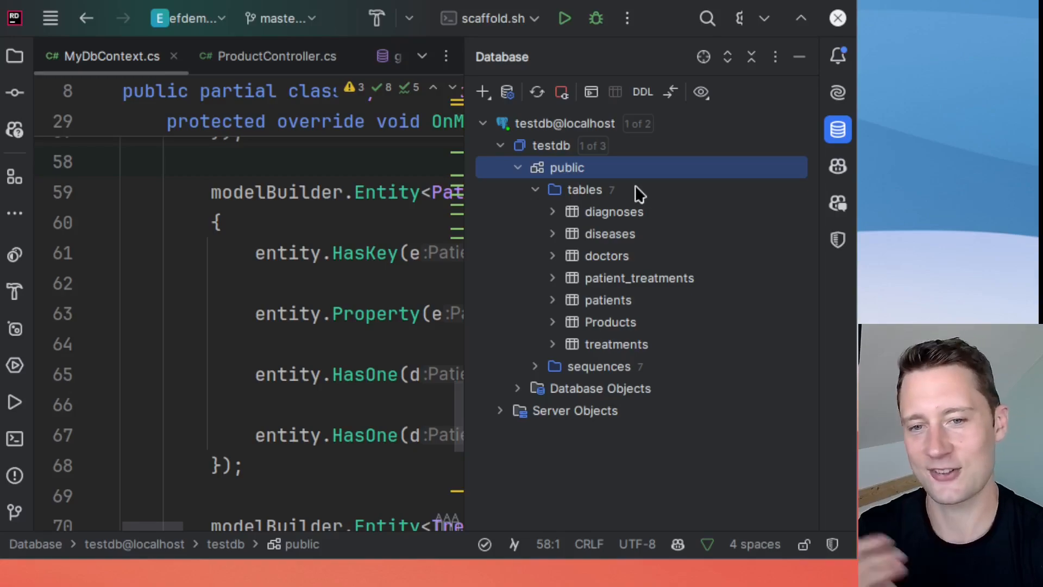
mouse_move(608, 178)
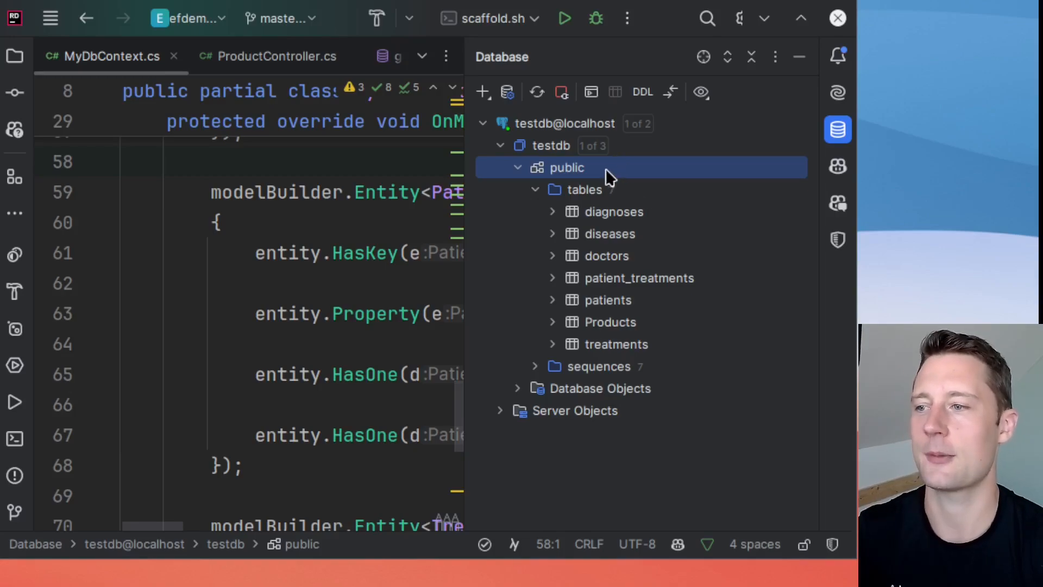
Generate the public schema's SQL creation script and scroll through it.
right_click(566, 167)
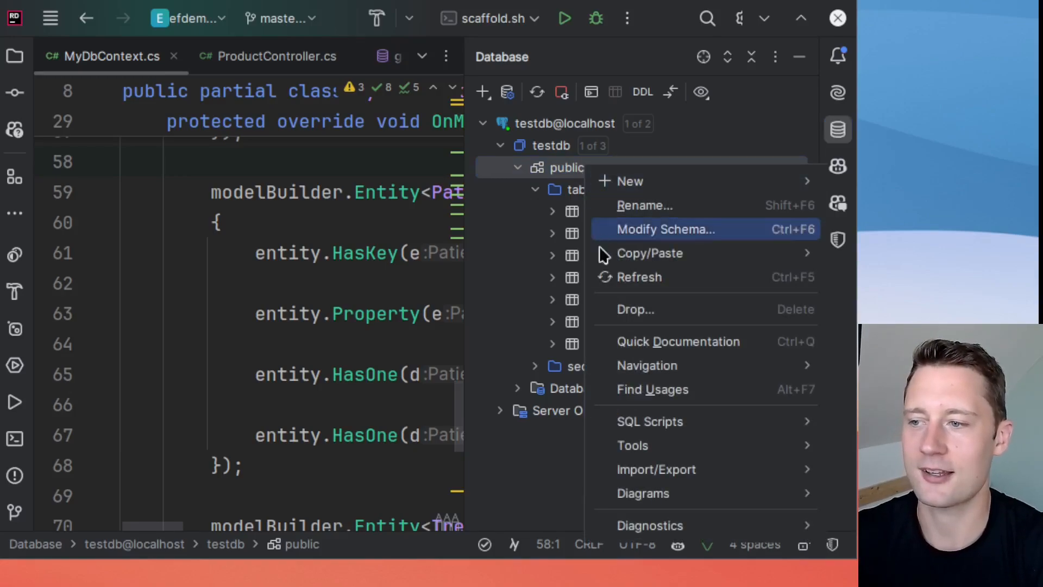
mouse_move(649, 421)
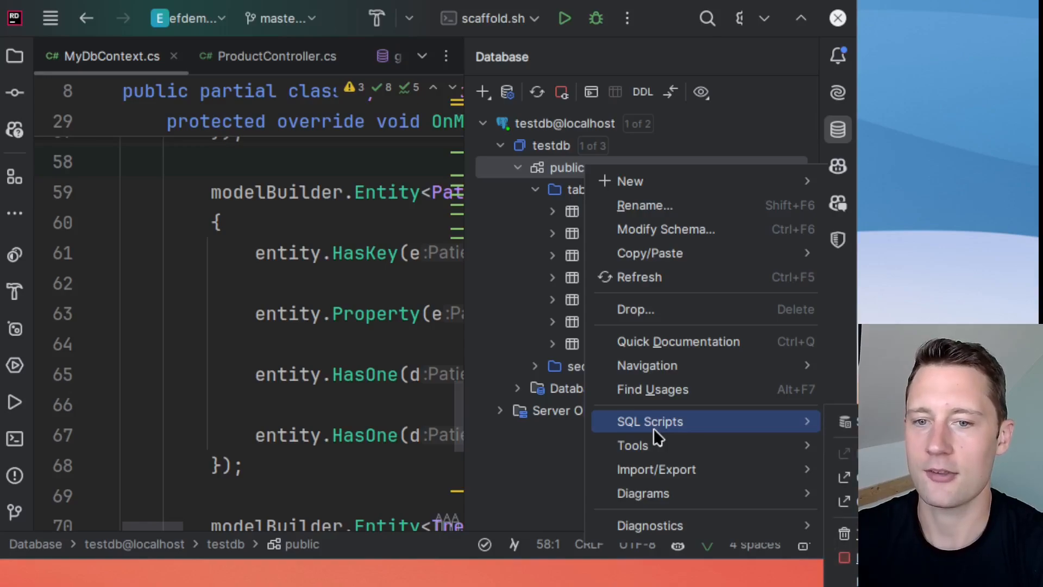
left_click(649, 421)
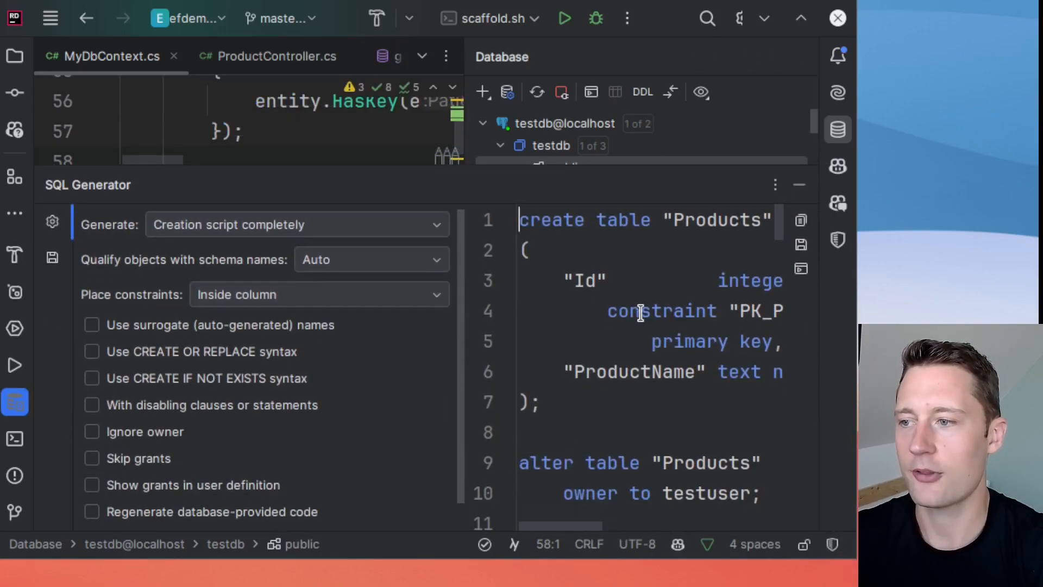
scroll("down", 3)
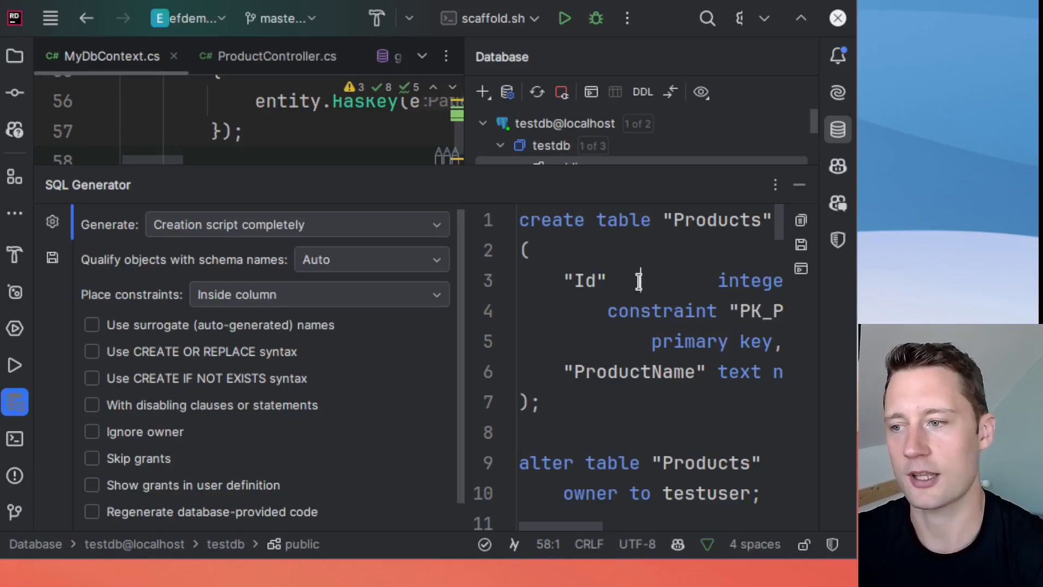
Generate the testdb DDL script into a new query console via SQL Scripts.
right_click(551, 145)
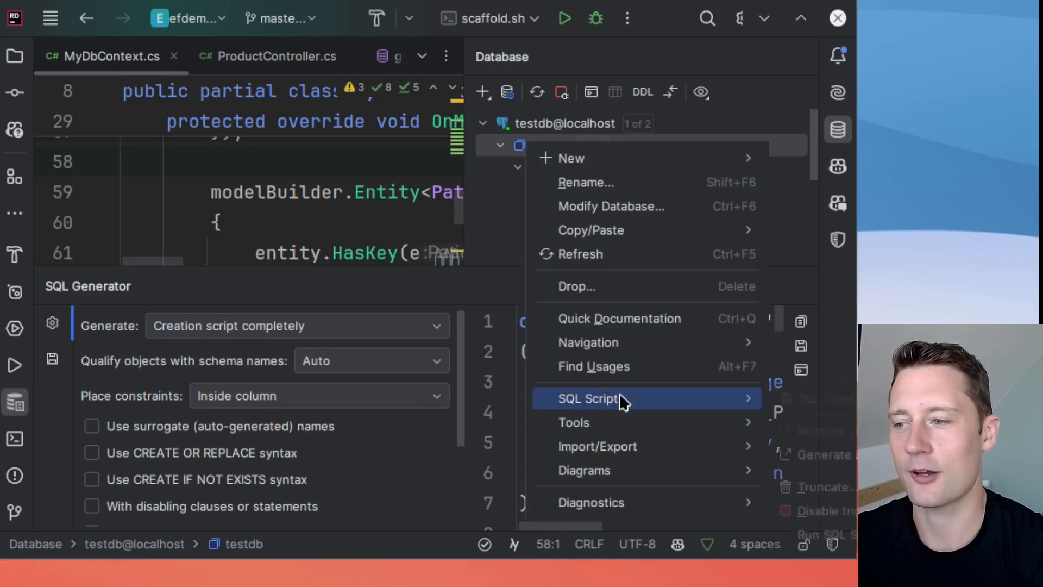
mouse_move(591, 398)
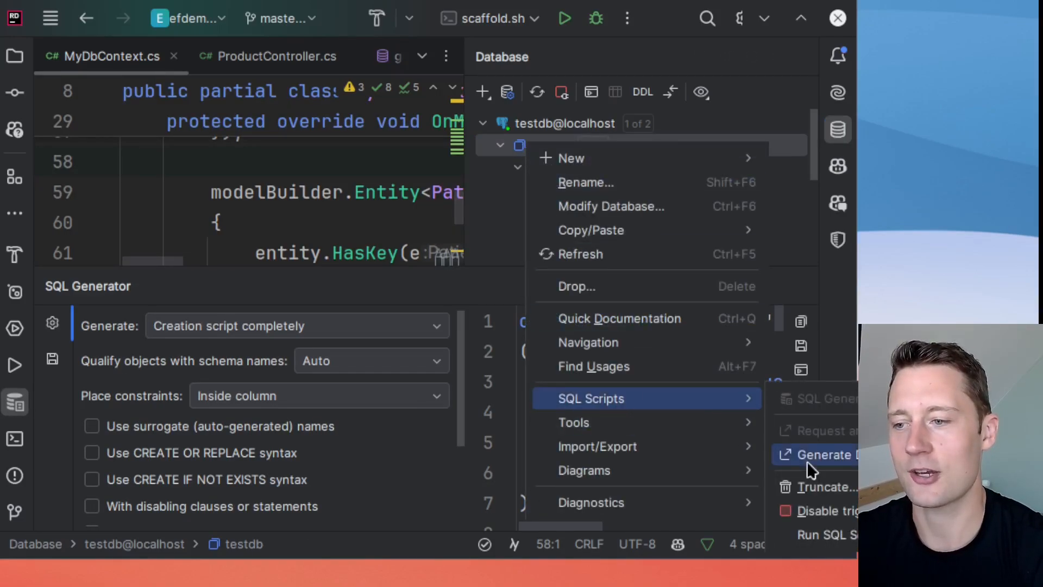
left_click(824, 454)
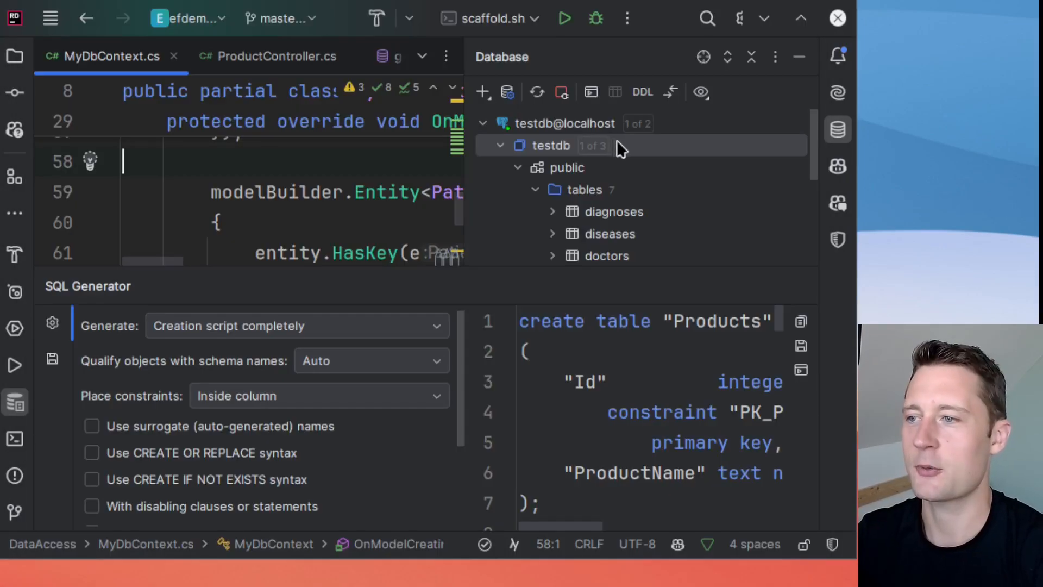
right_click(549, 146)
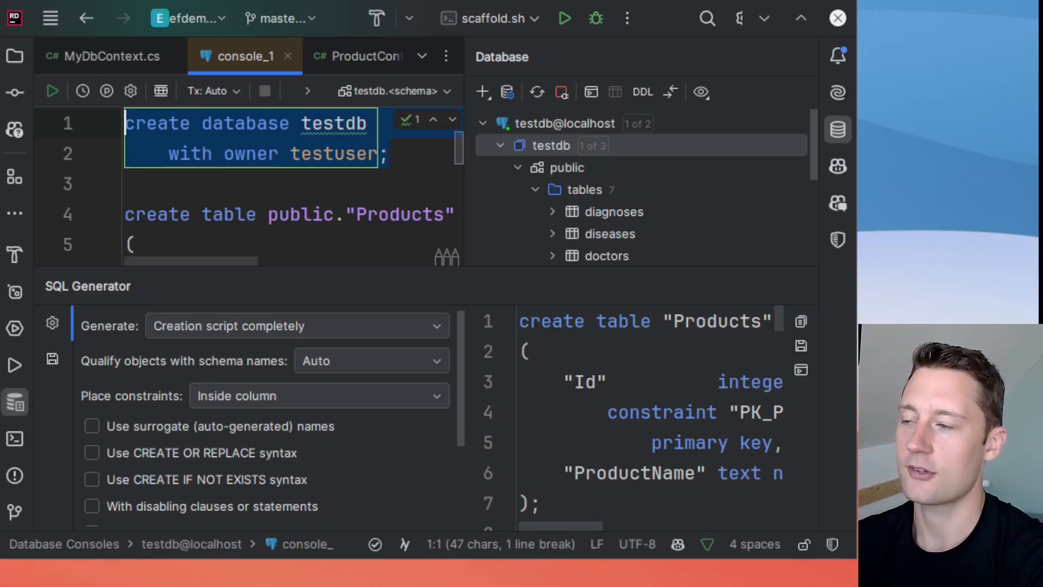
Replace the create line with 'drop schema if exists public cascade; create schema public;' and execute the script.
type("drop s")
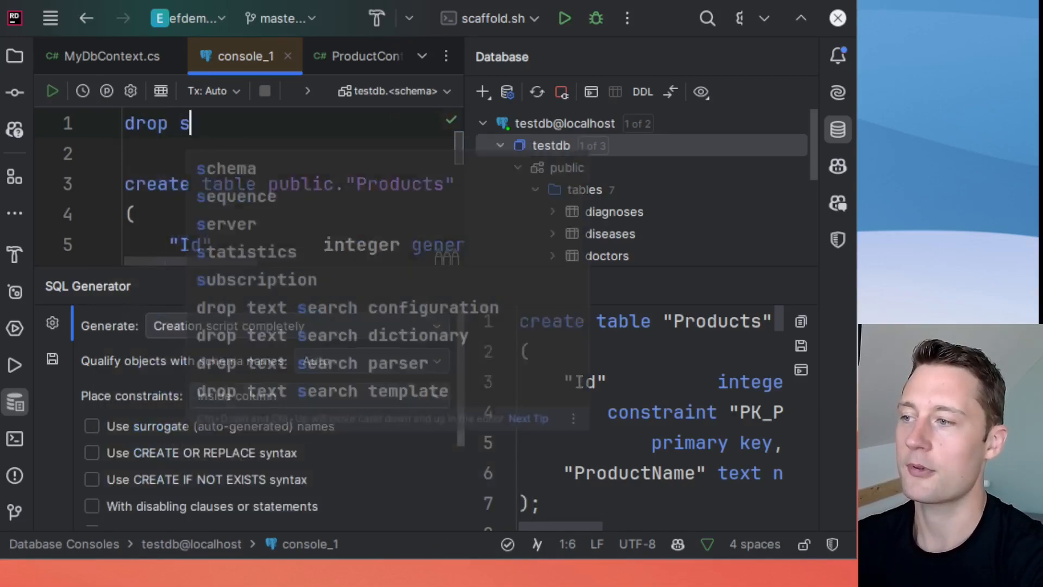
type("chema if exists p")
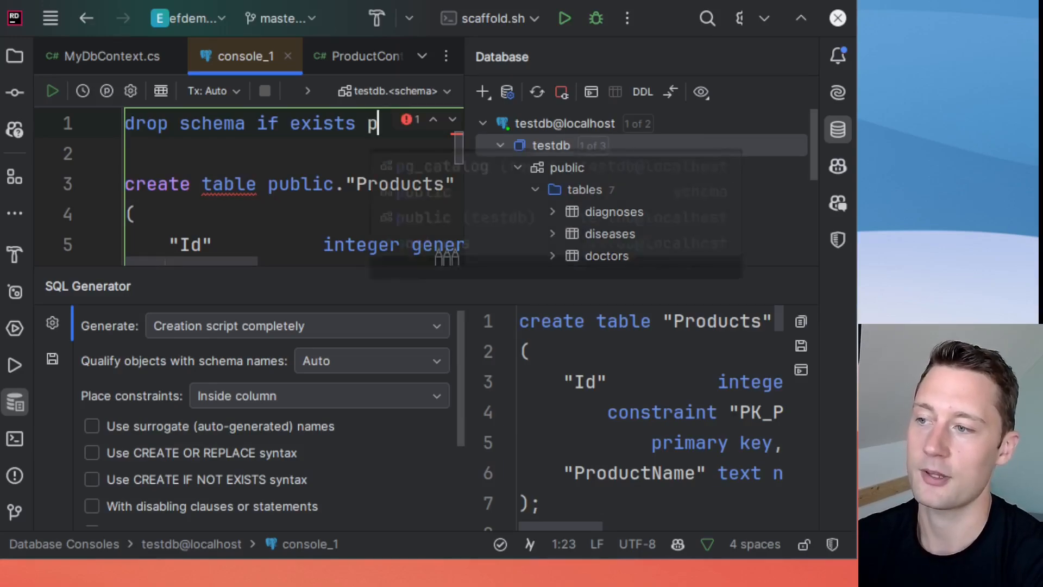
type("ublic ca")
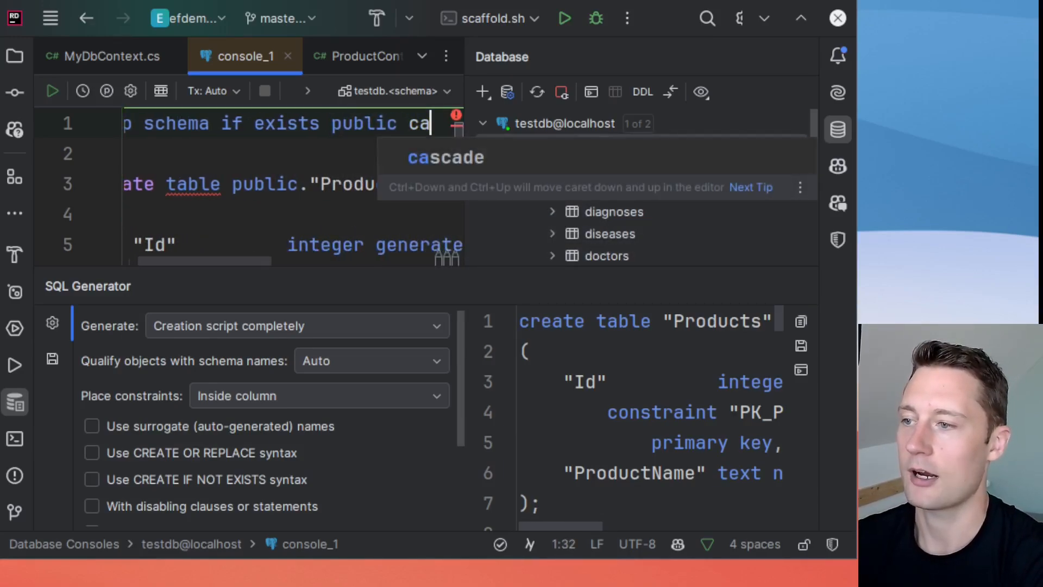
type("cascade;")
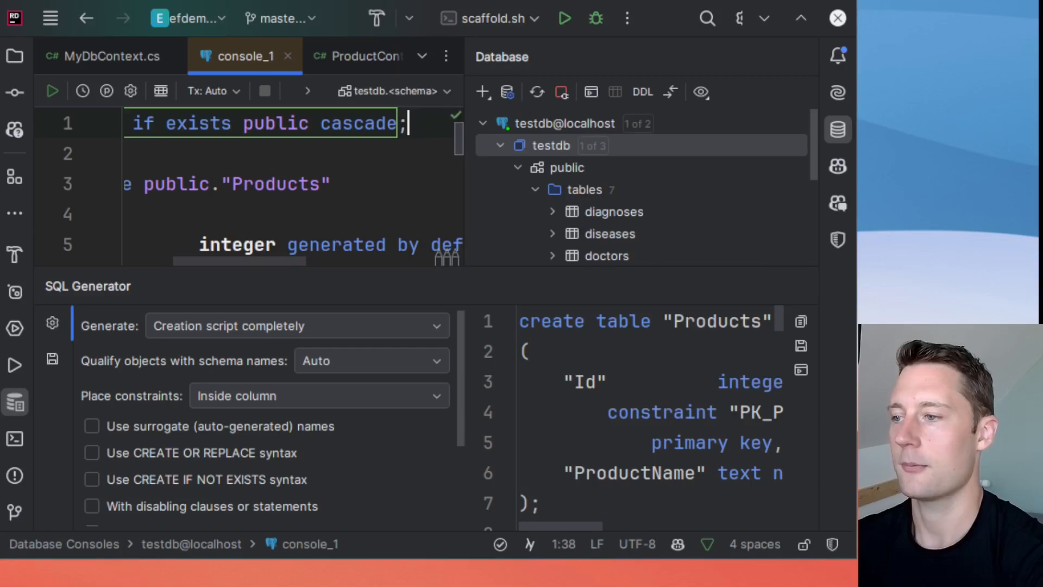
type("crea")
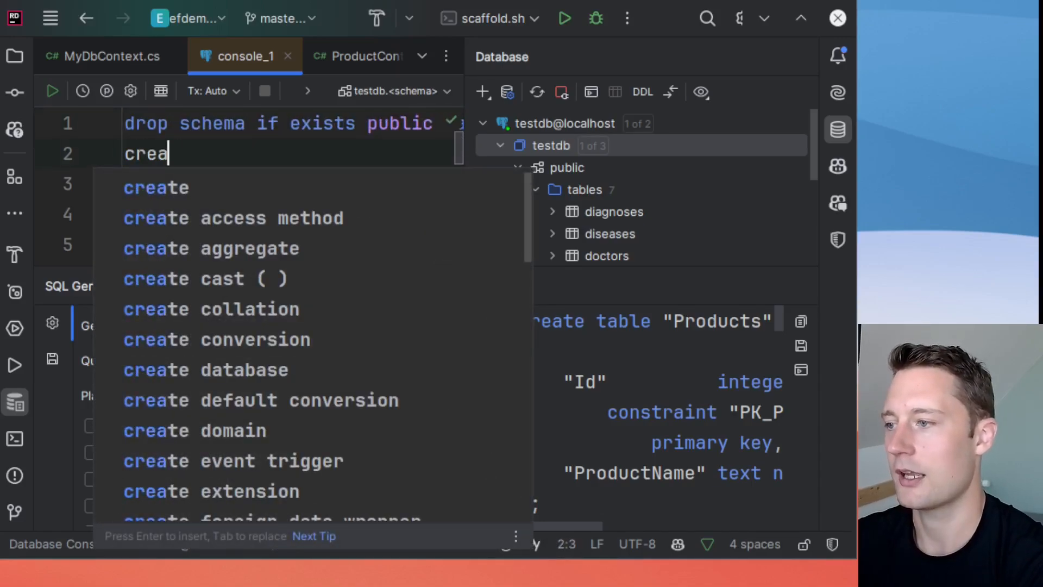
type("create schema public;")
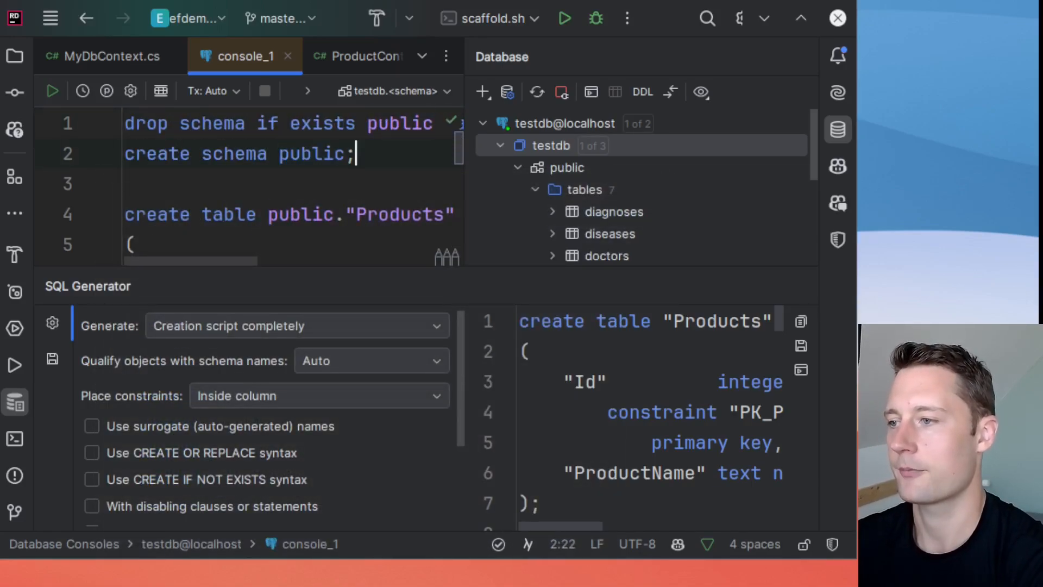
left_click(53, 92)
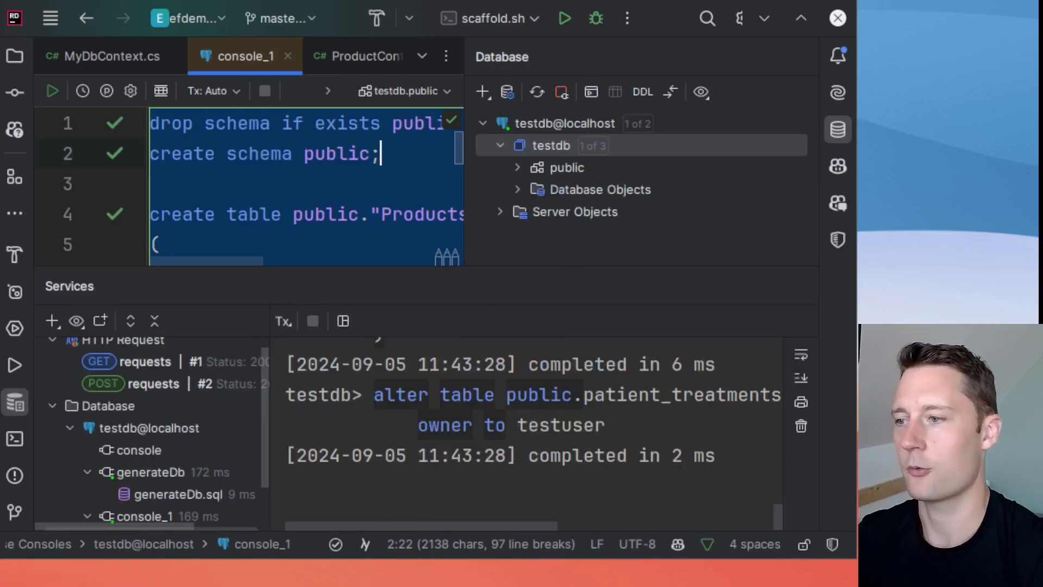
Refresh testdb and check that the public schema again lists seven tables.
right_click(550, 145)
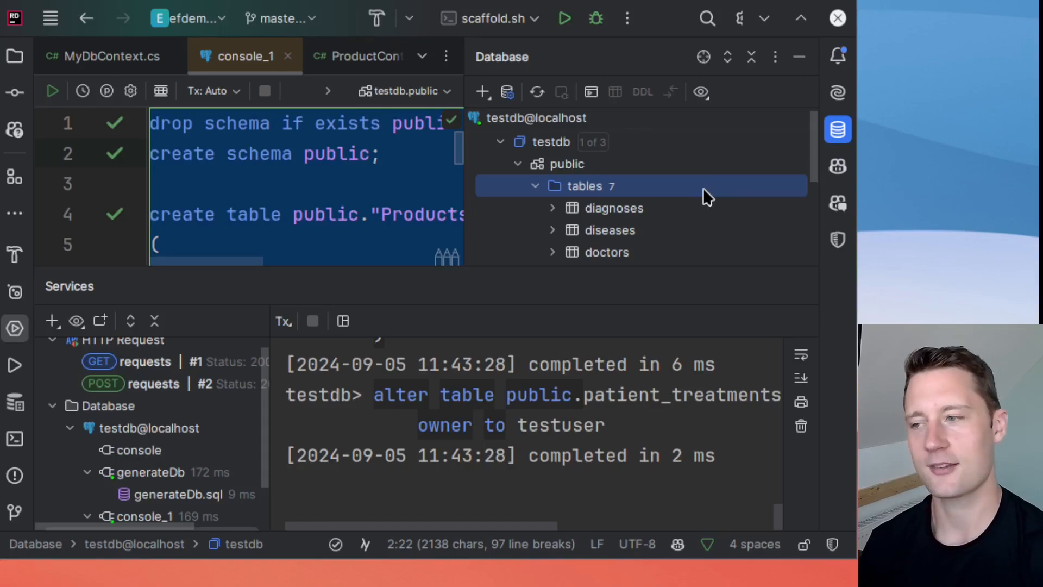
left_click(403, 214)
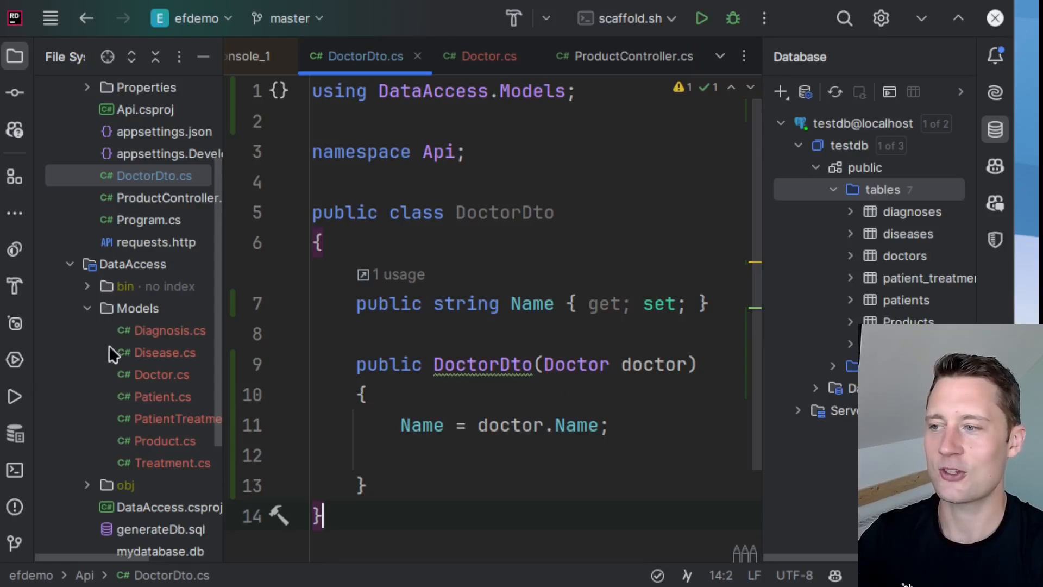
mouse_move(213, 423)
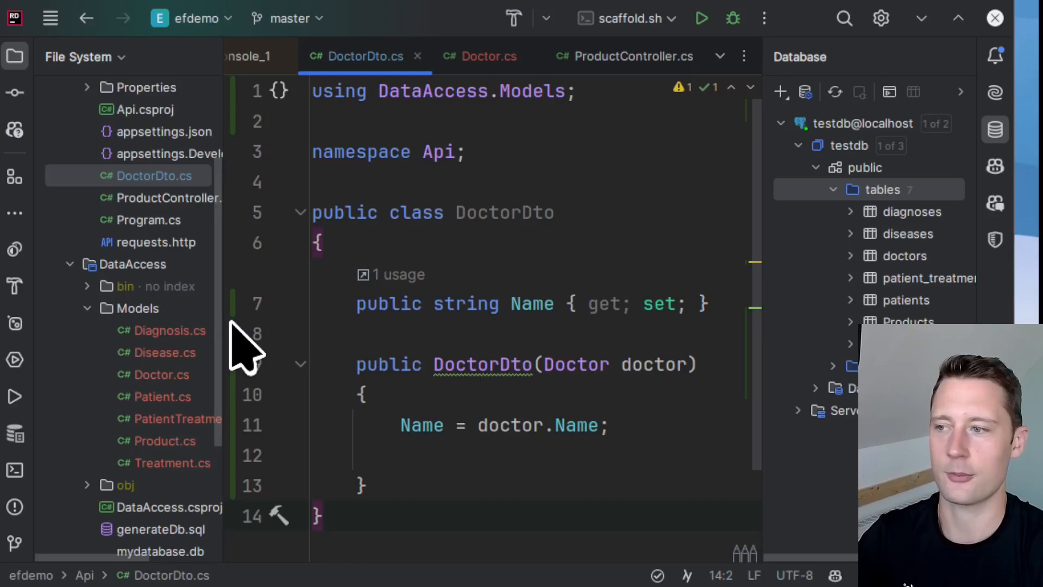
Open DoctorDto.cs from the Api project to review its Name property and constructor.
double_click(163, 440)
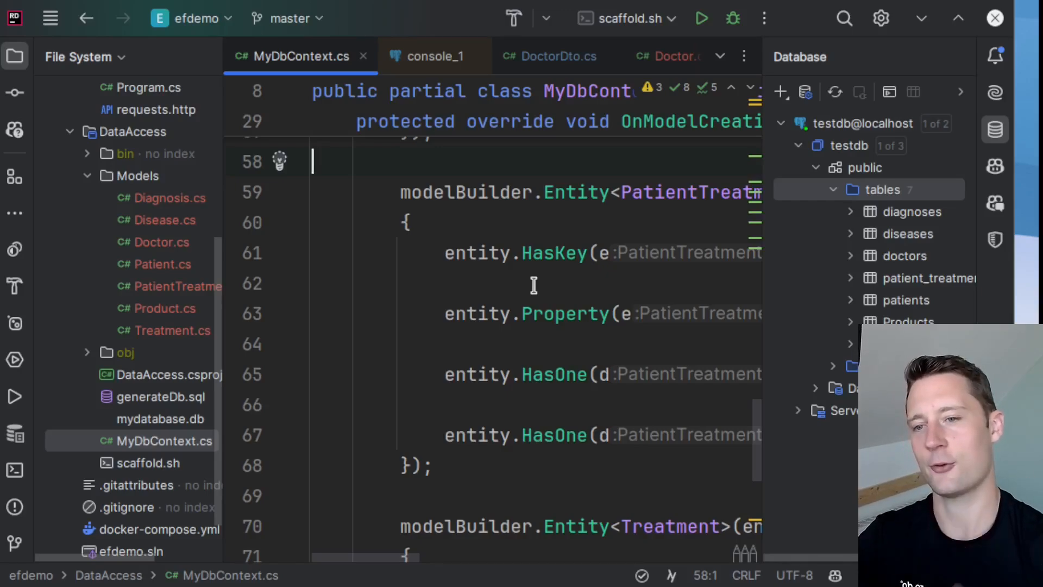
mouse_move(385, 274)
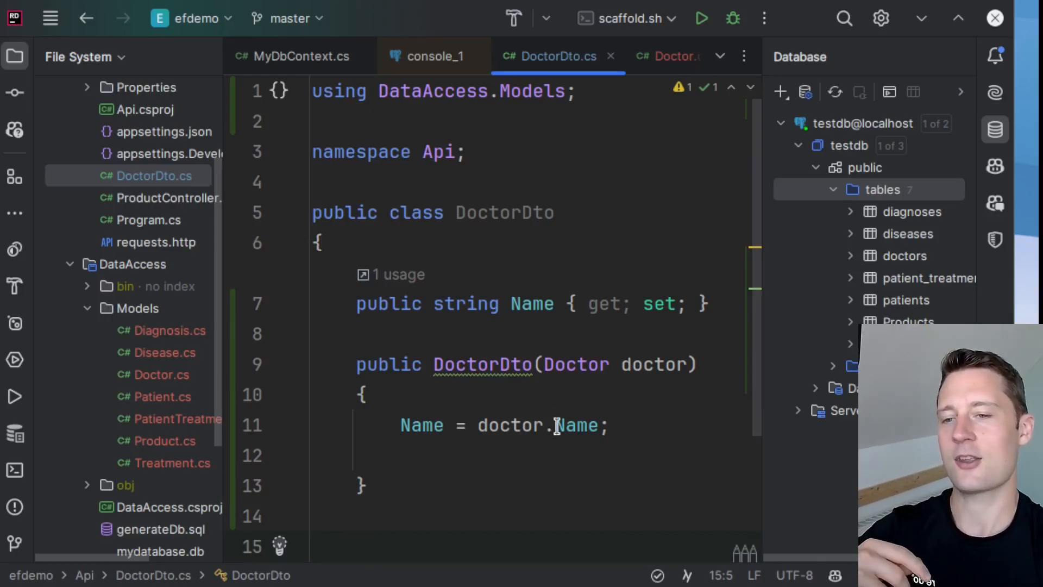
mouse_move(584, 451)
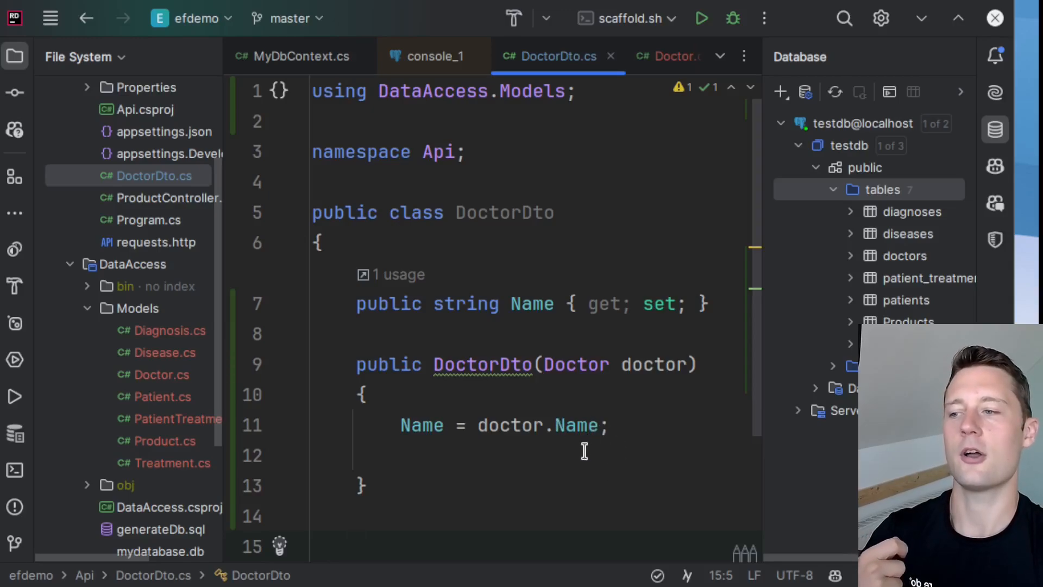
Type 'public void Do' on a new line below the DoctorDto constructor.
double_click(573, 364)
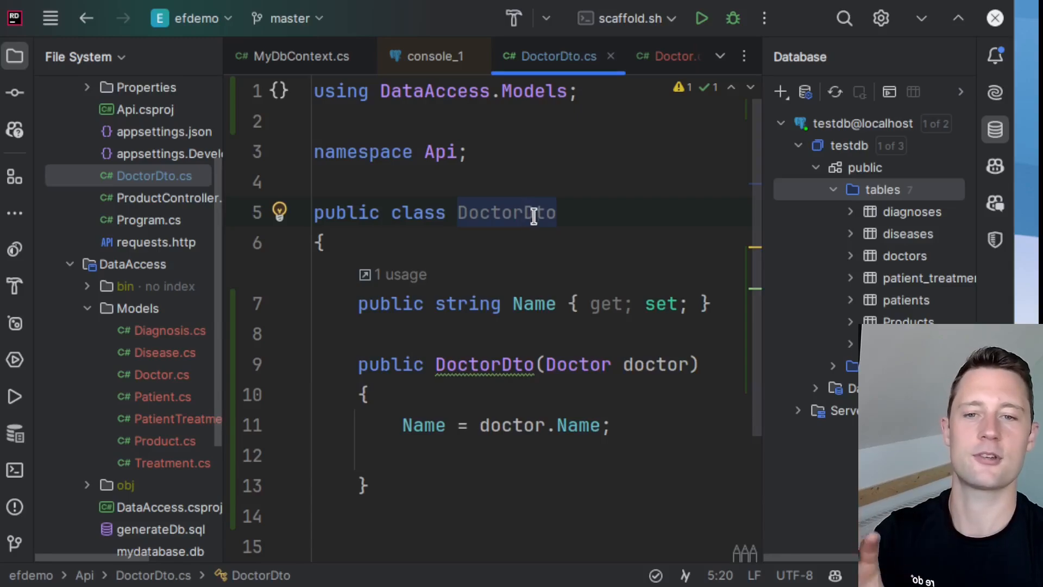
left_click(457, 475)
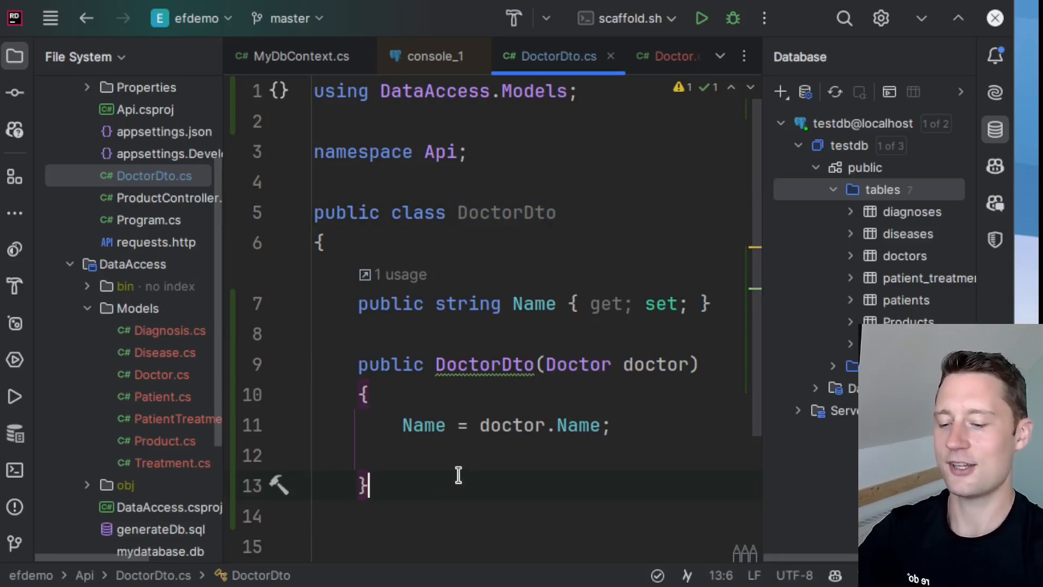
type("public void Do")
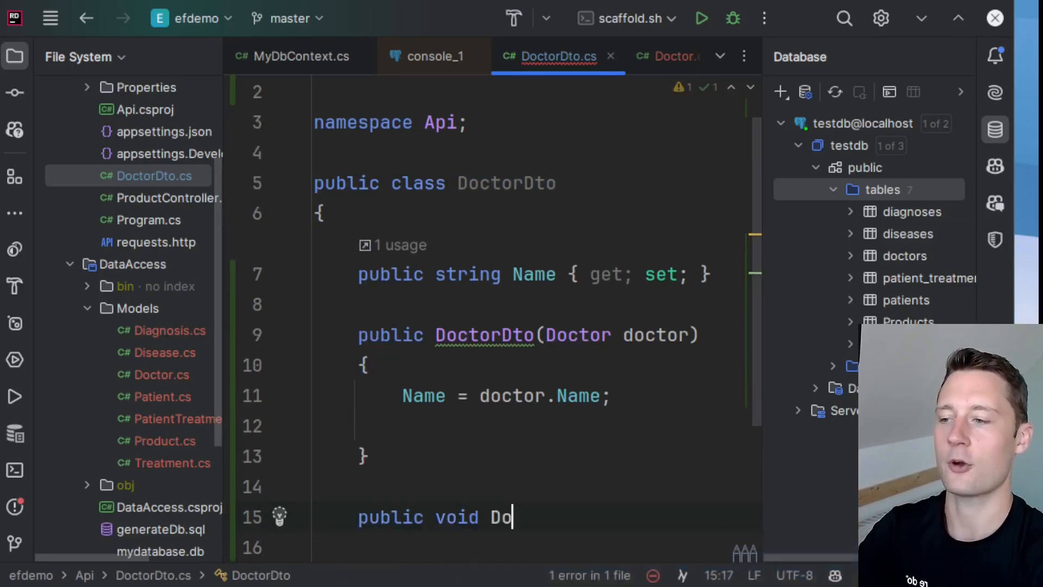